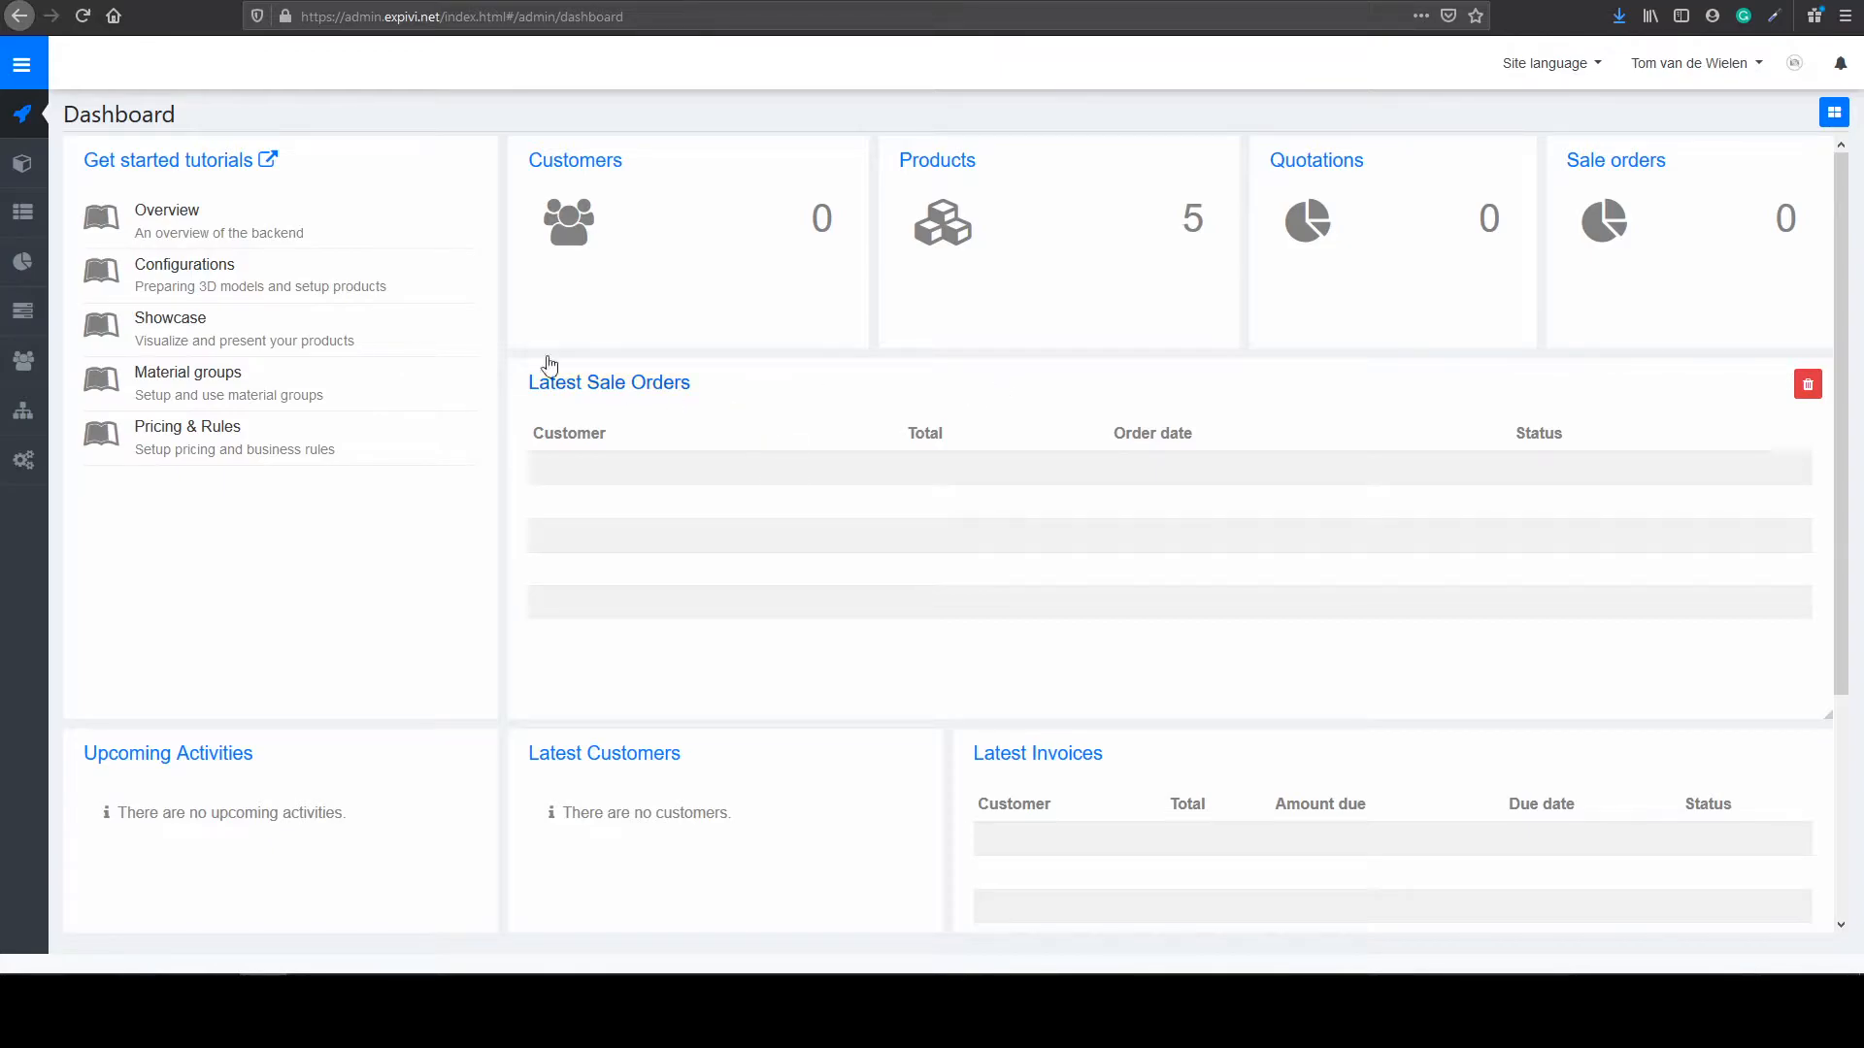
Step: Open the Catalogue's Products list showing existing products like Jet-engine and Blanket
click(22, 163)
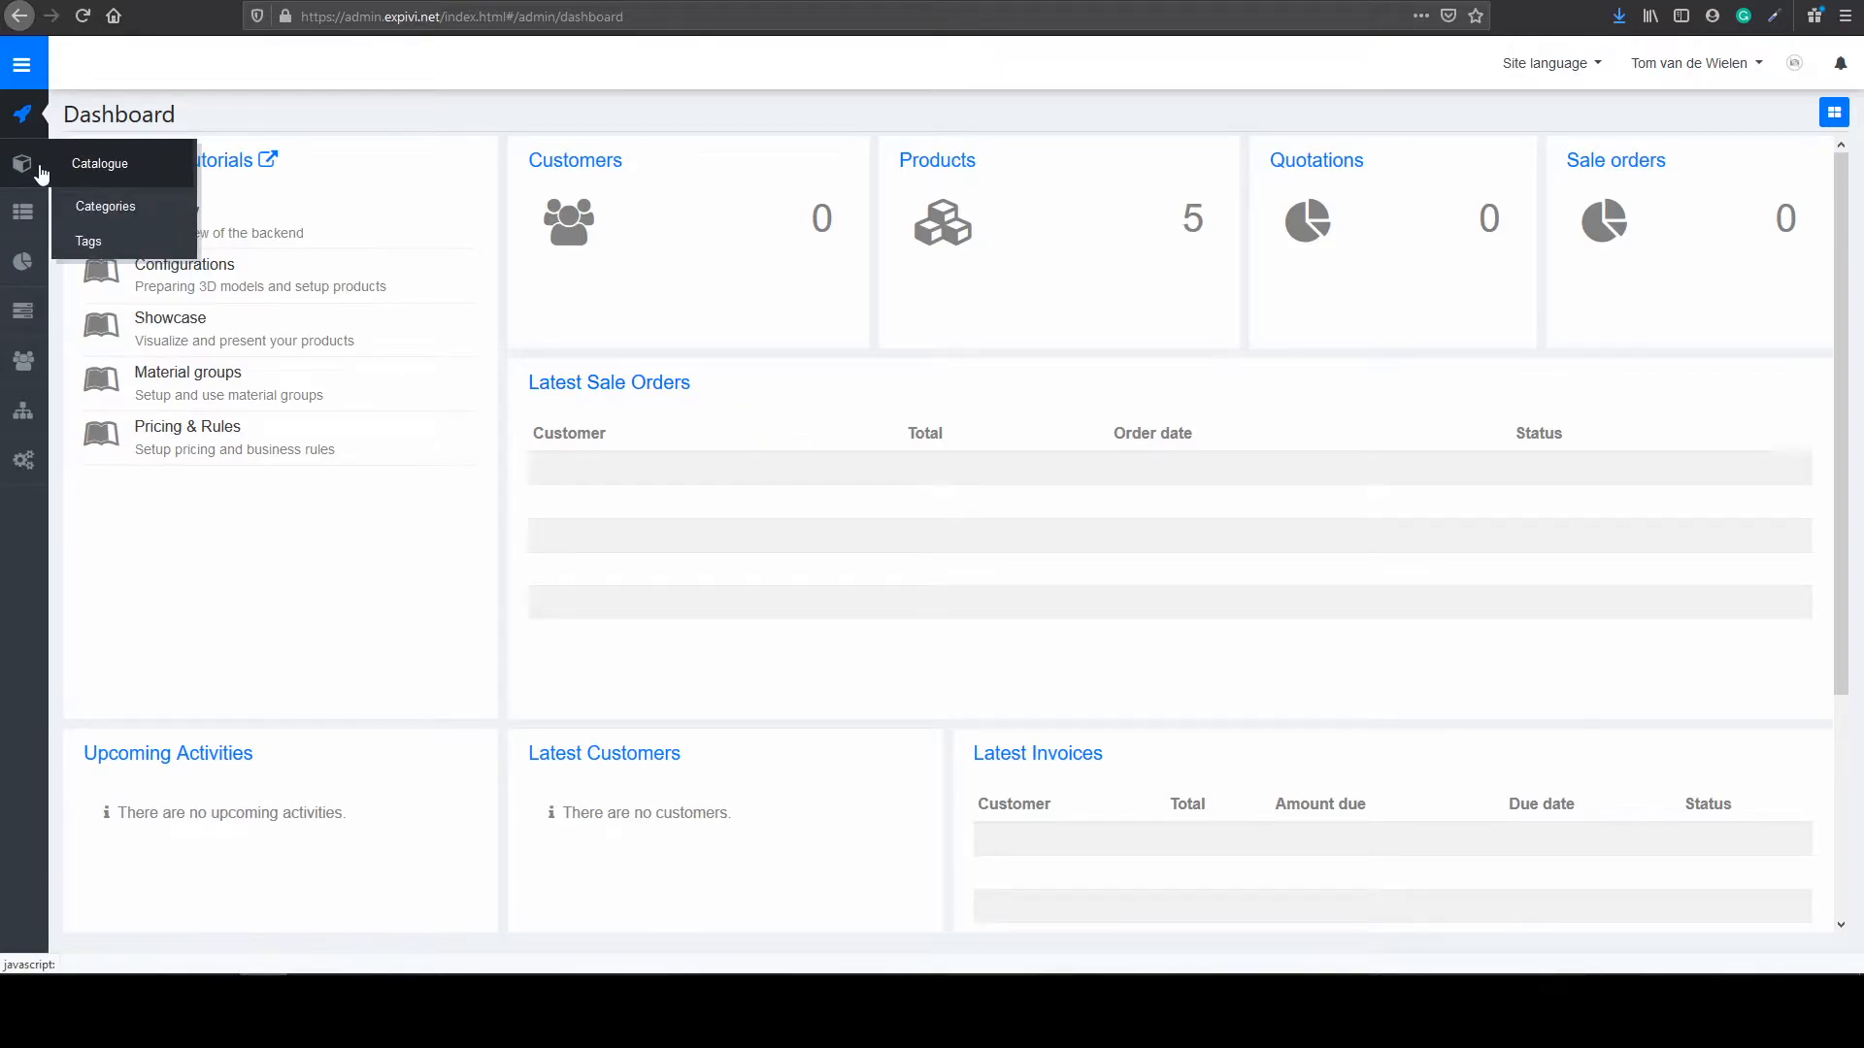
click(100, 163)
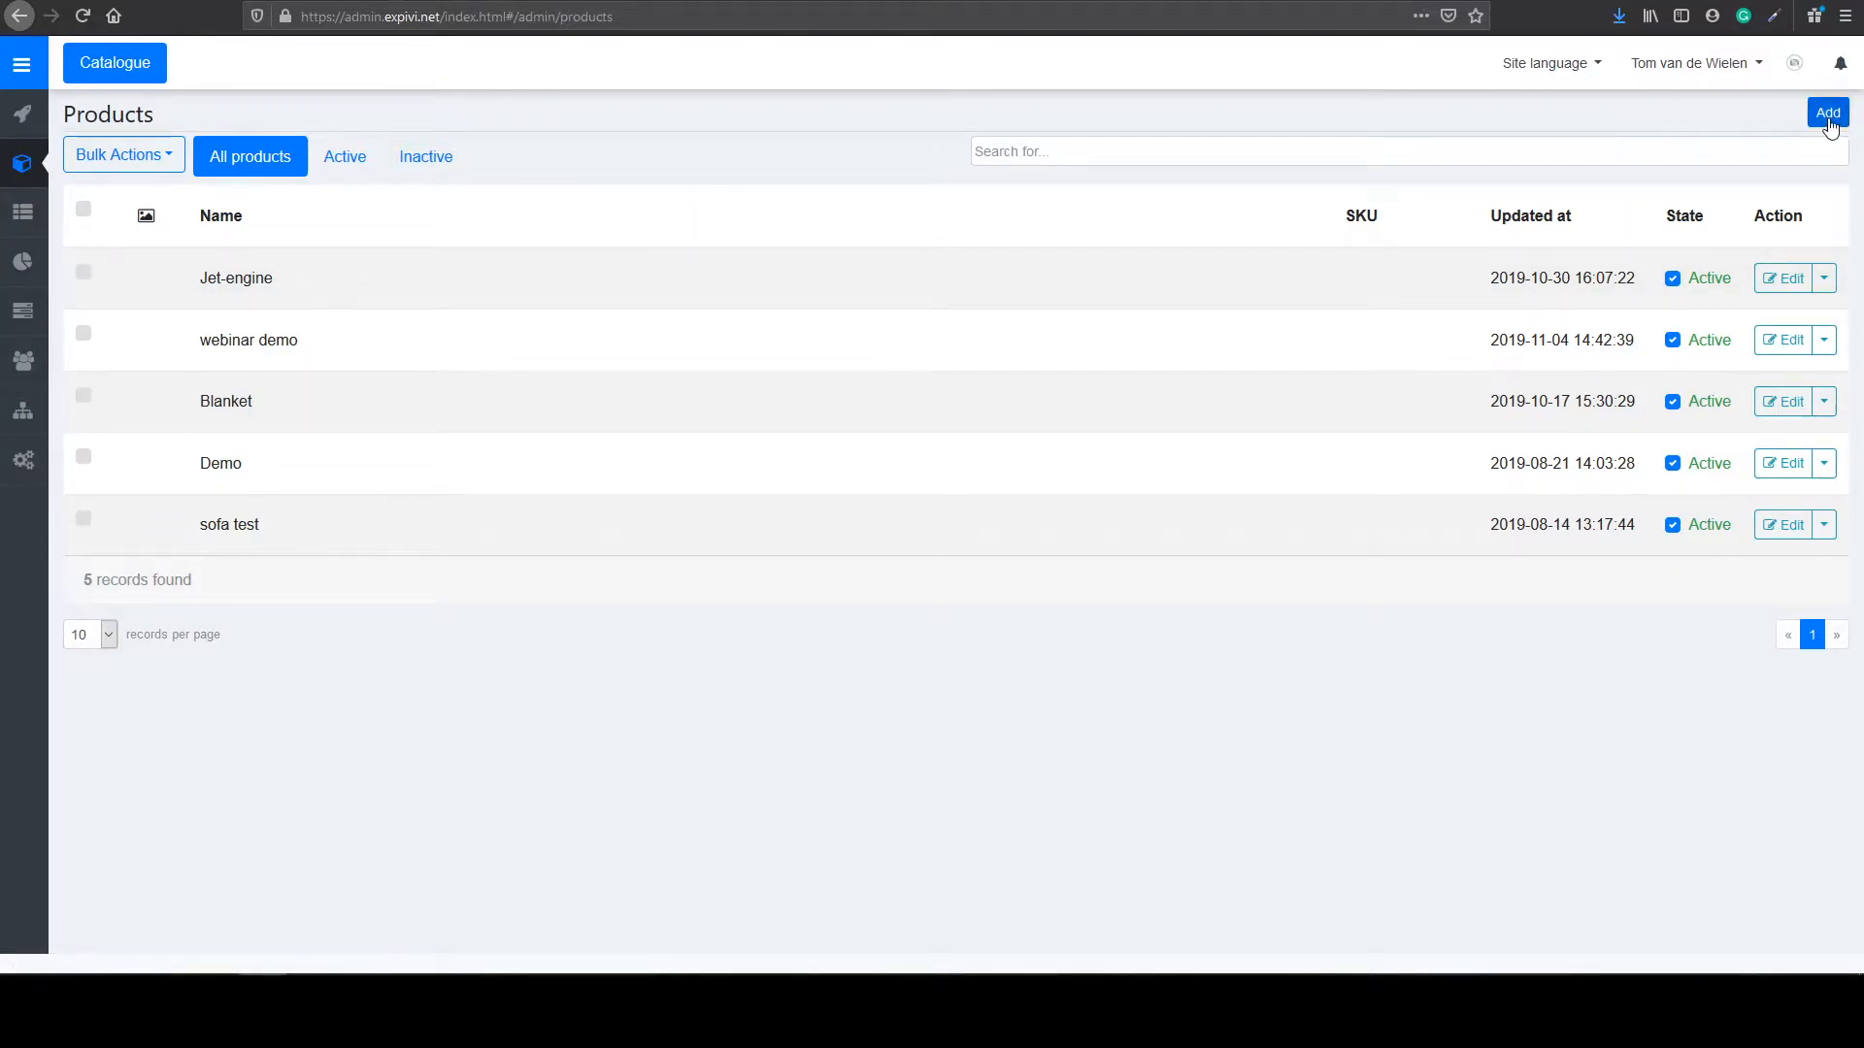
Step: Add a new configurable product and enter 'phone' as its name
click(1827, 111)
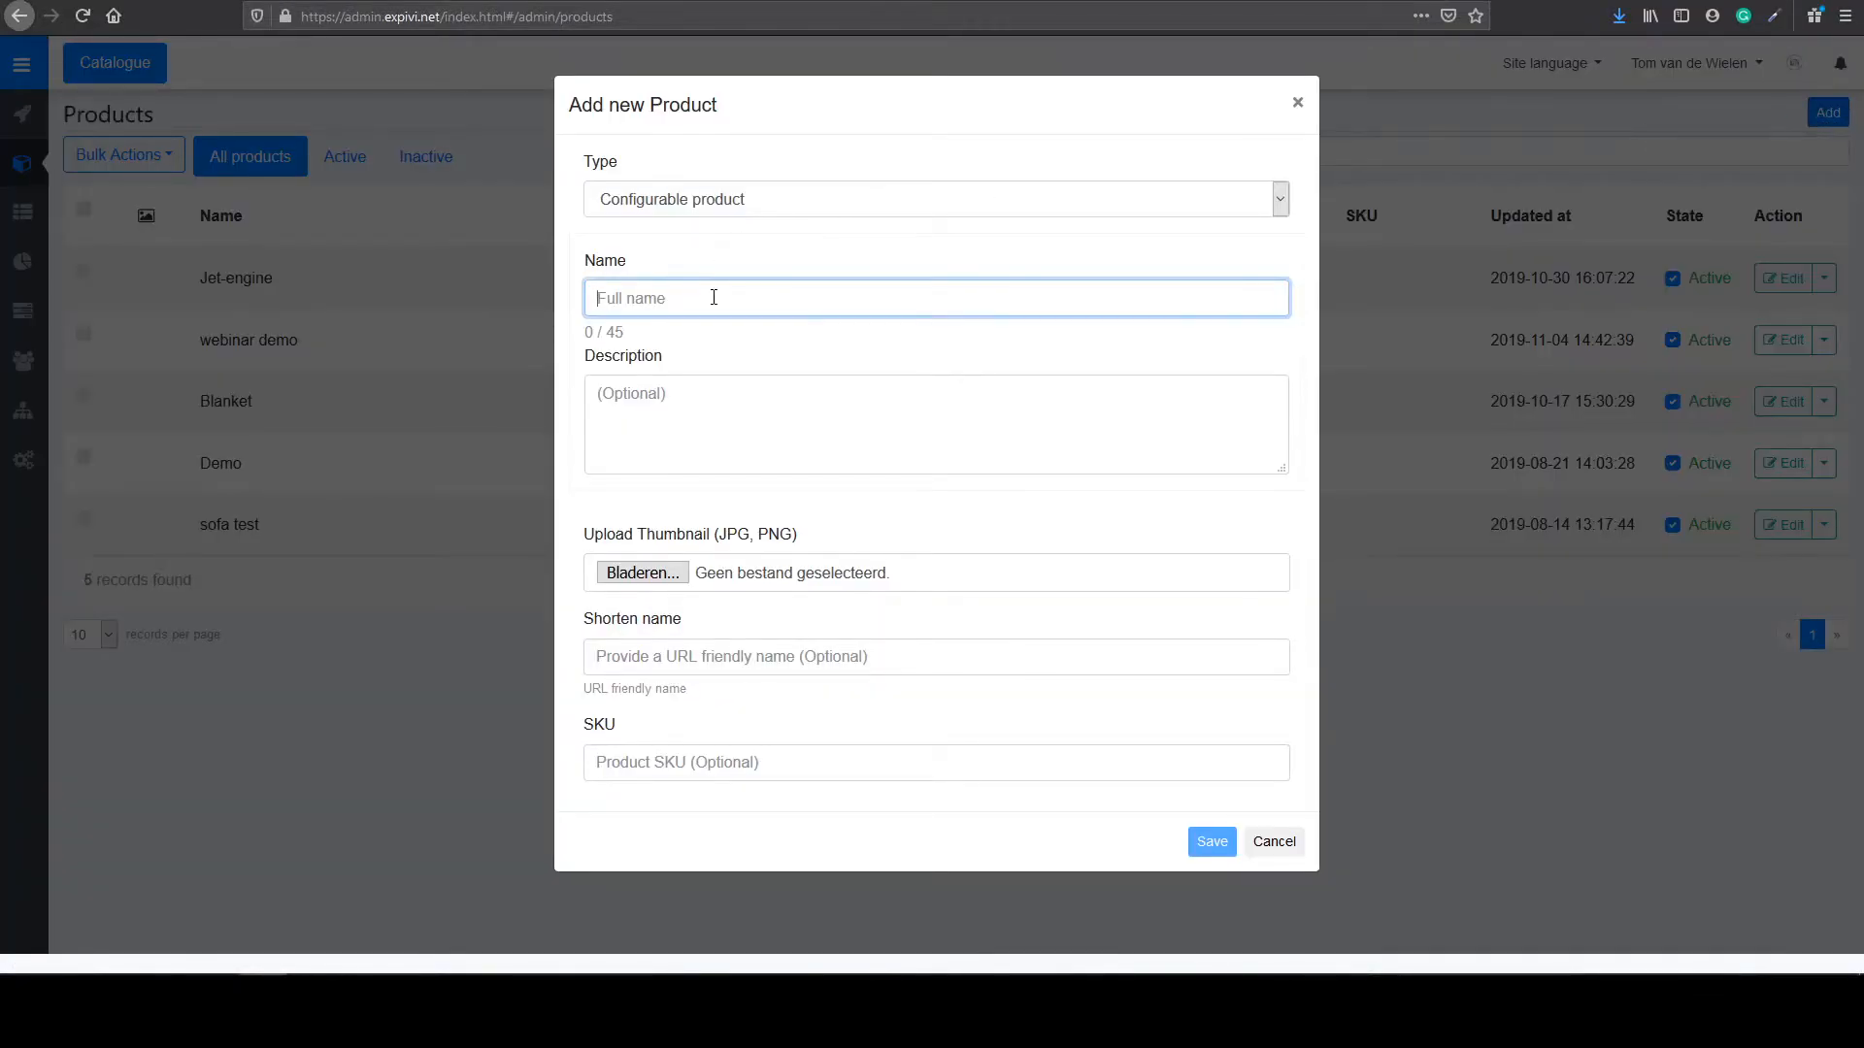
text(phone)
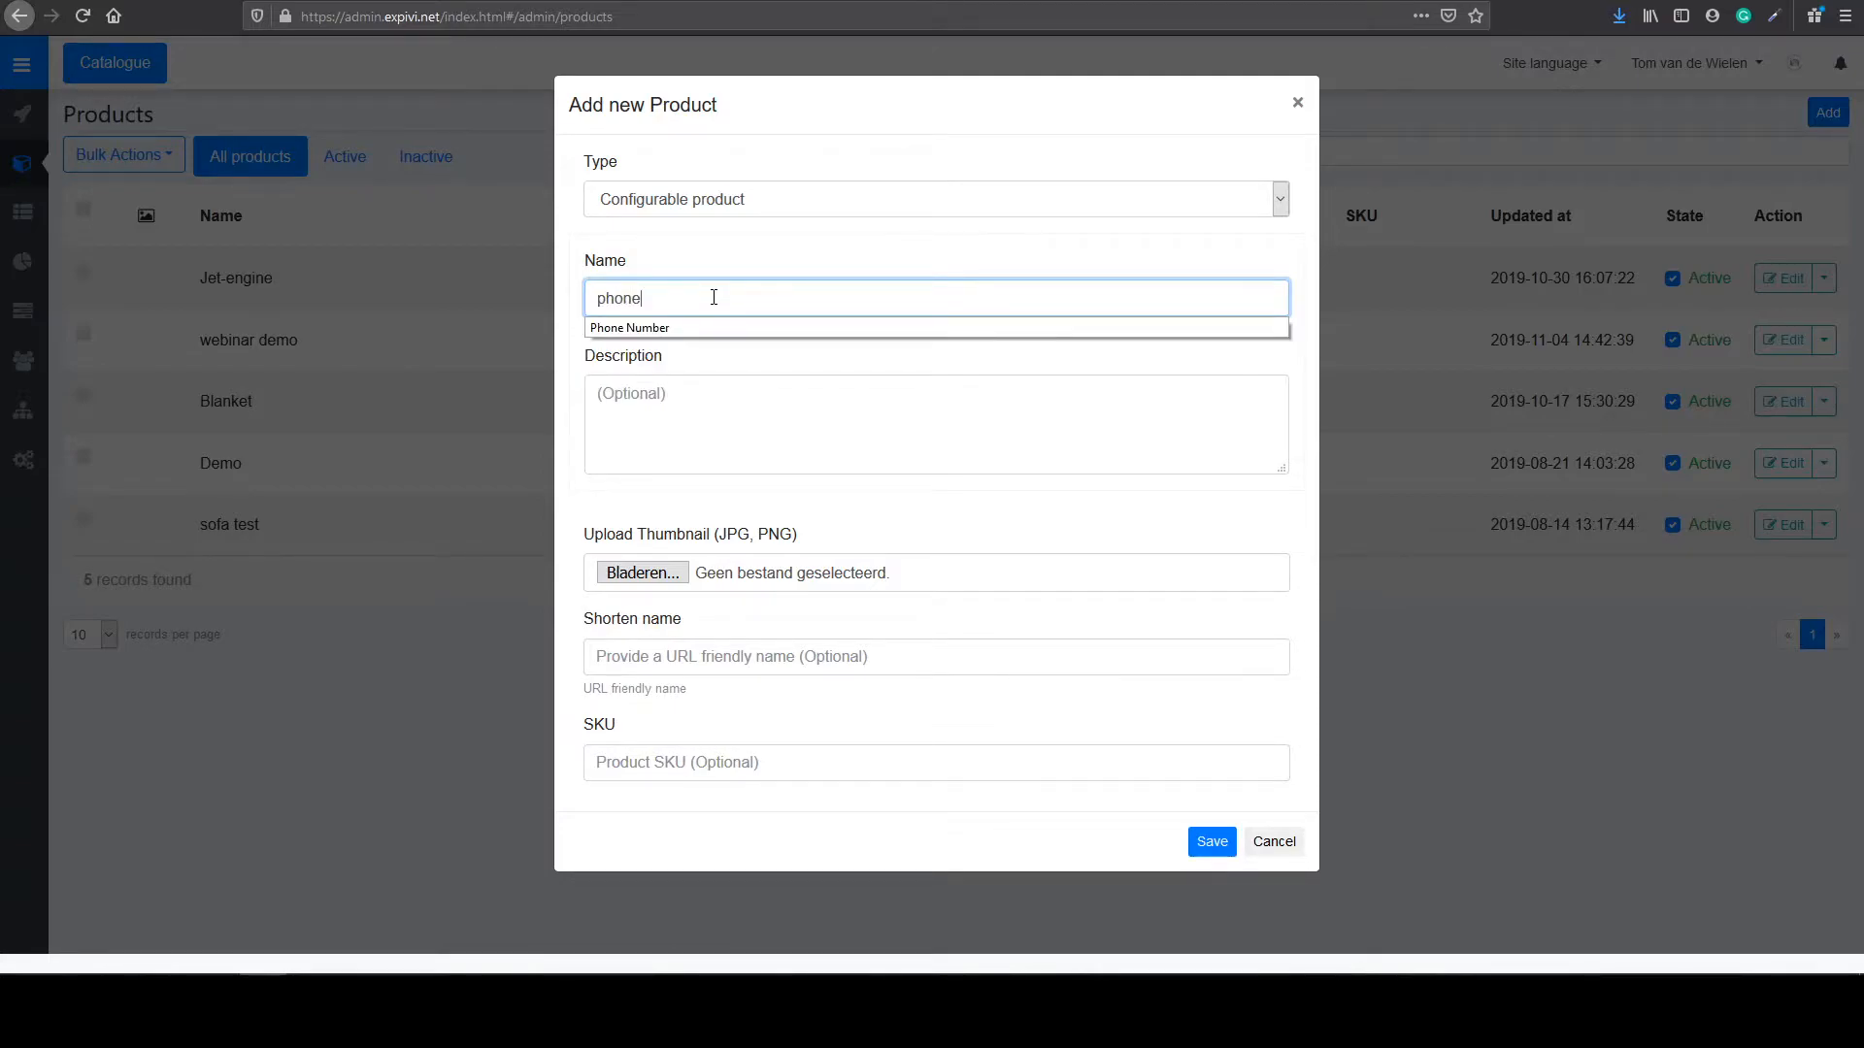
mouse_move(1102, 574)
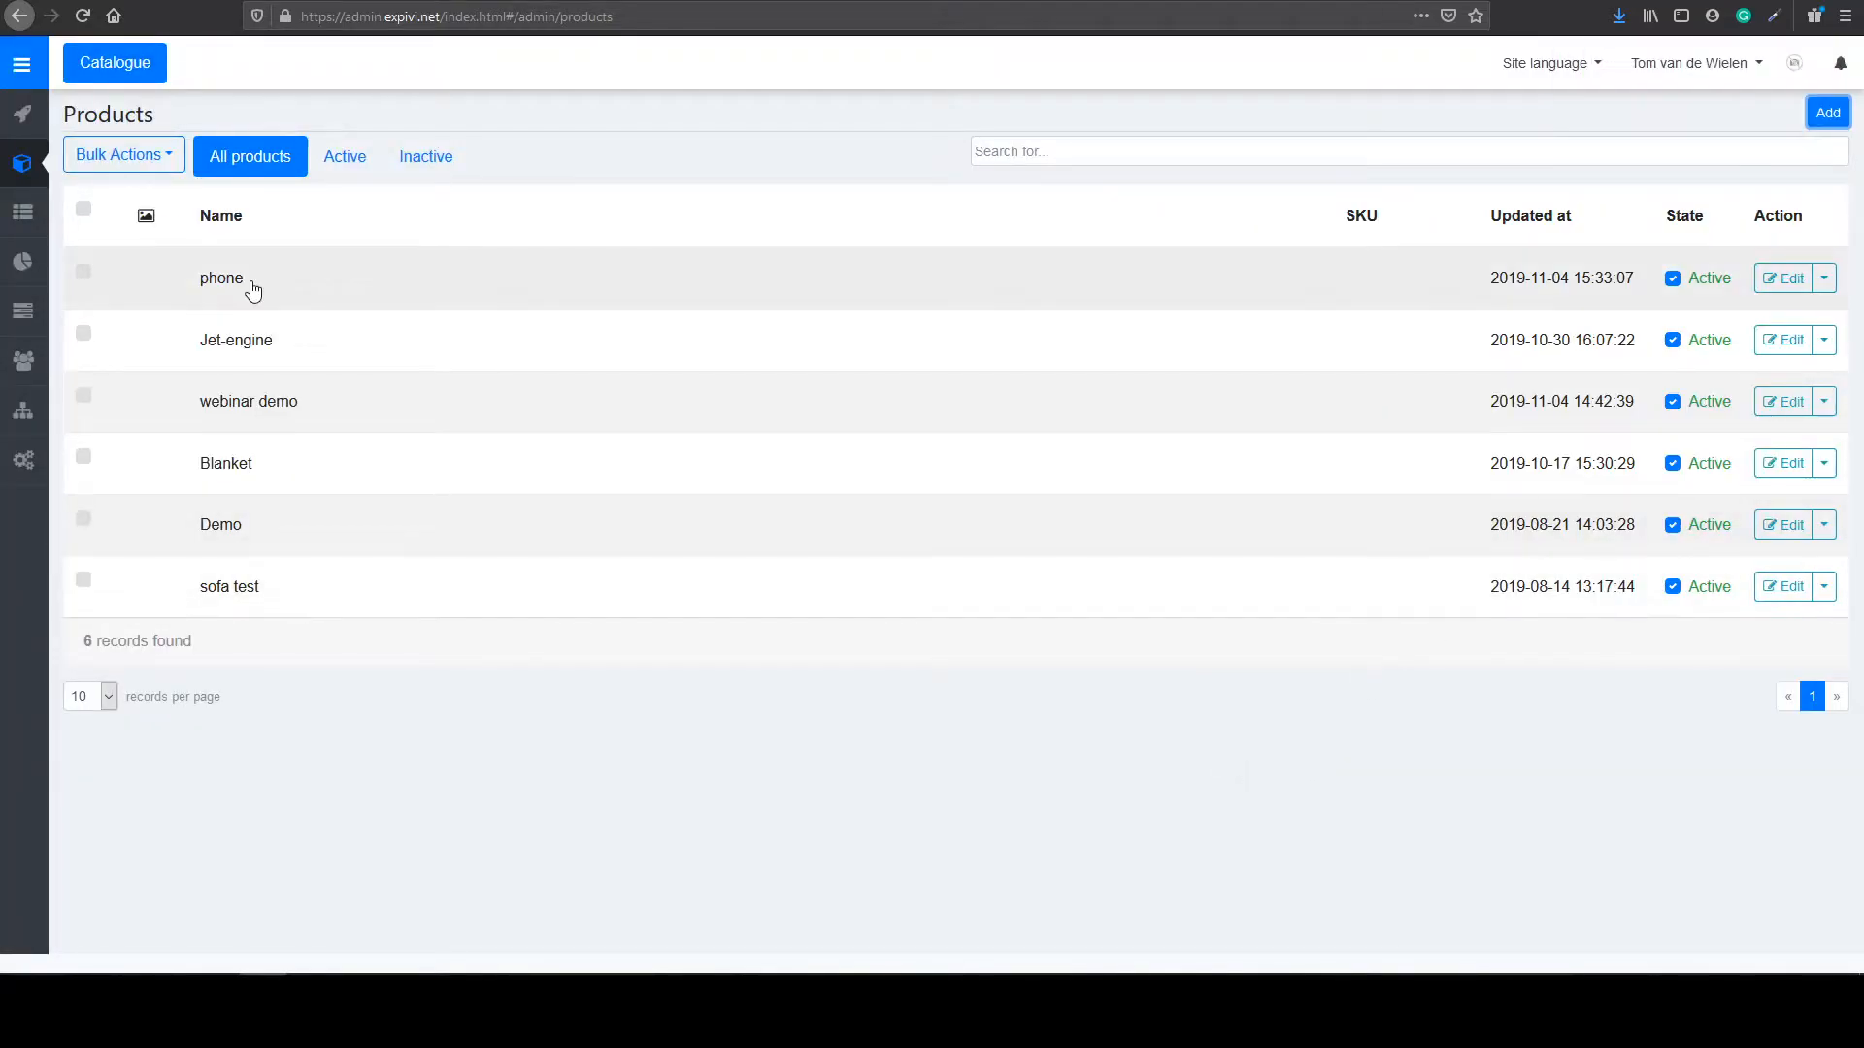
Step: Open the phone product's Configure tab and launch the 3D model Import wizard
click(222, 278)
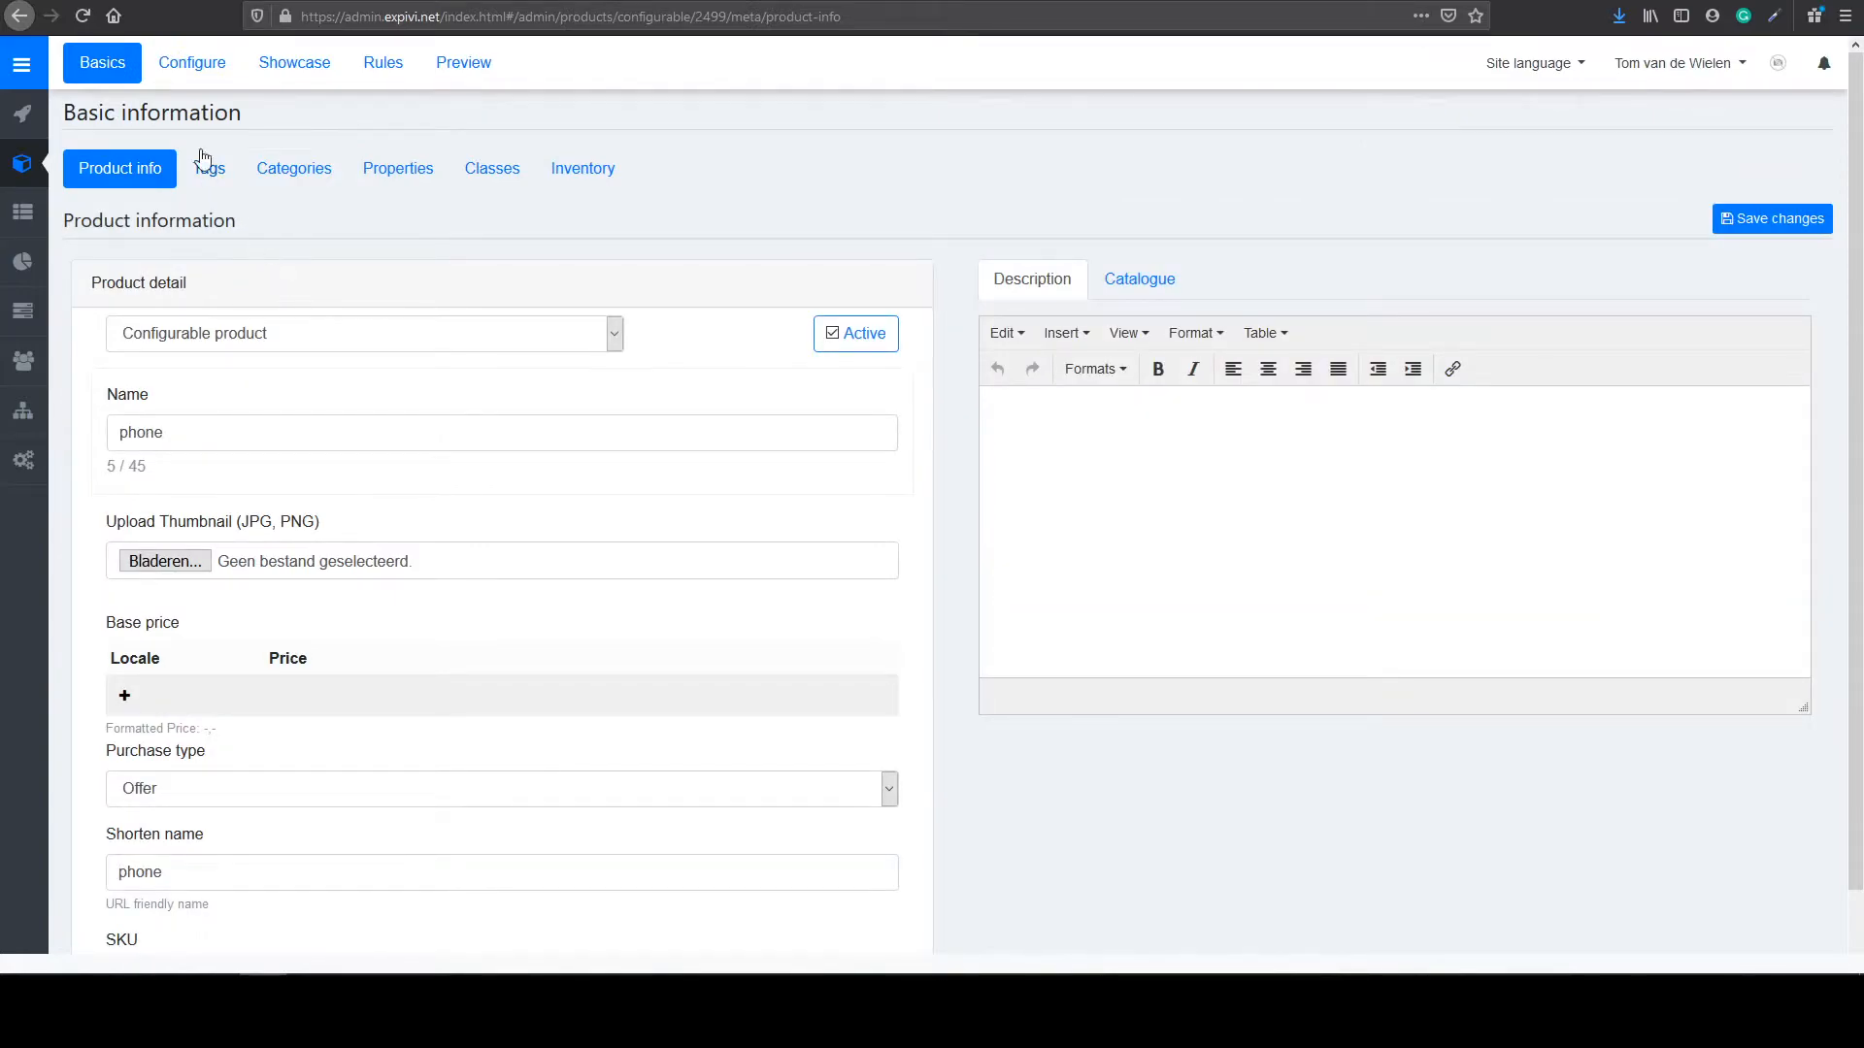
click(191, 62)
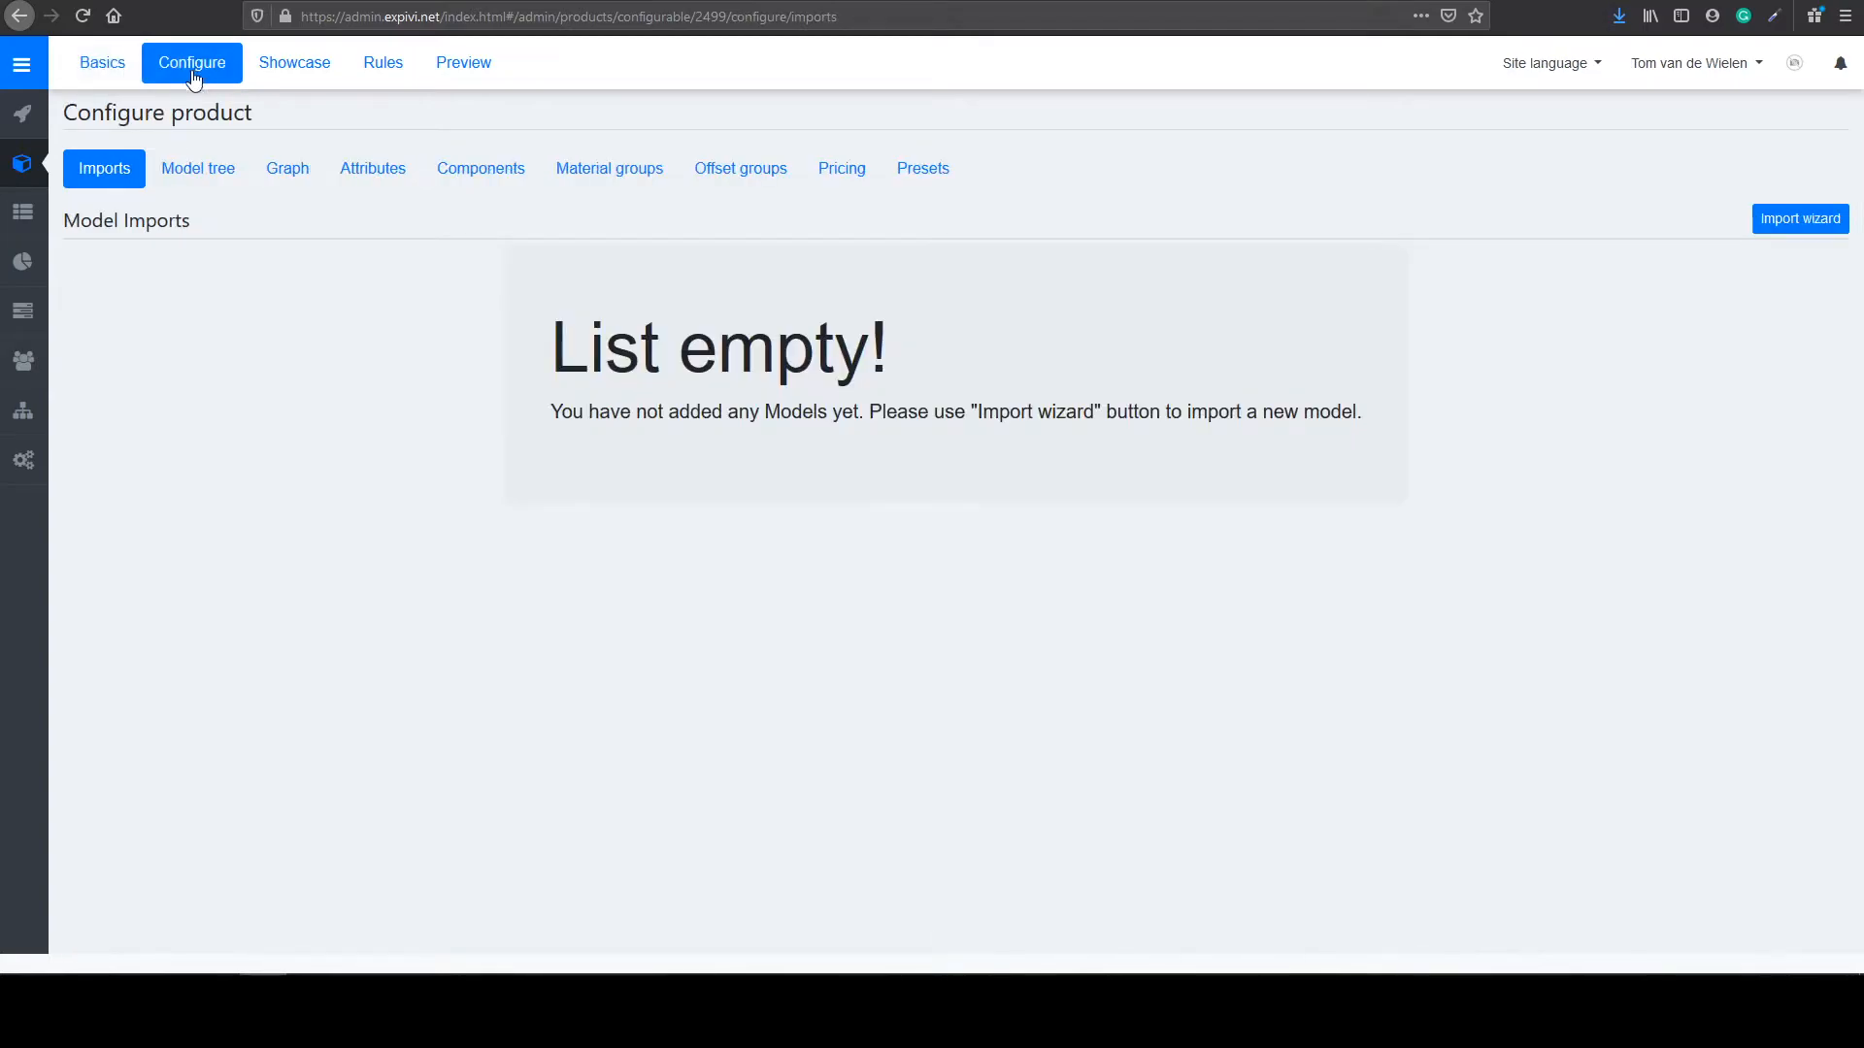
mouse_move(139, 184)
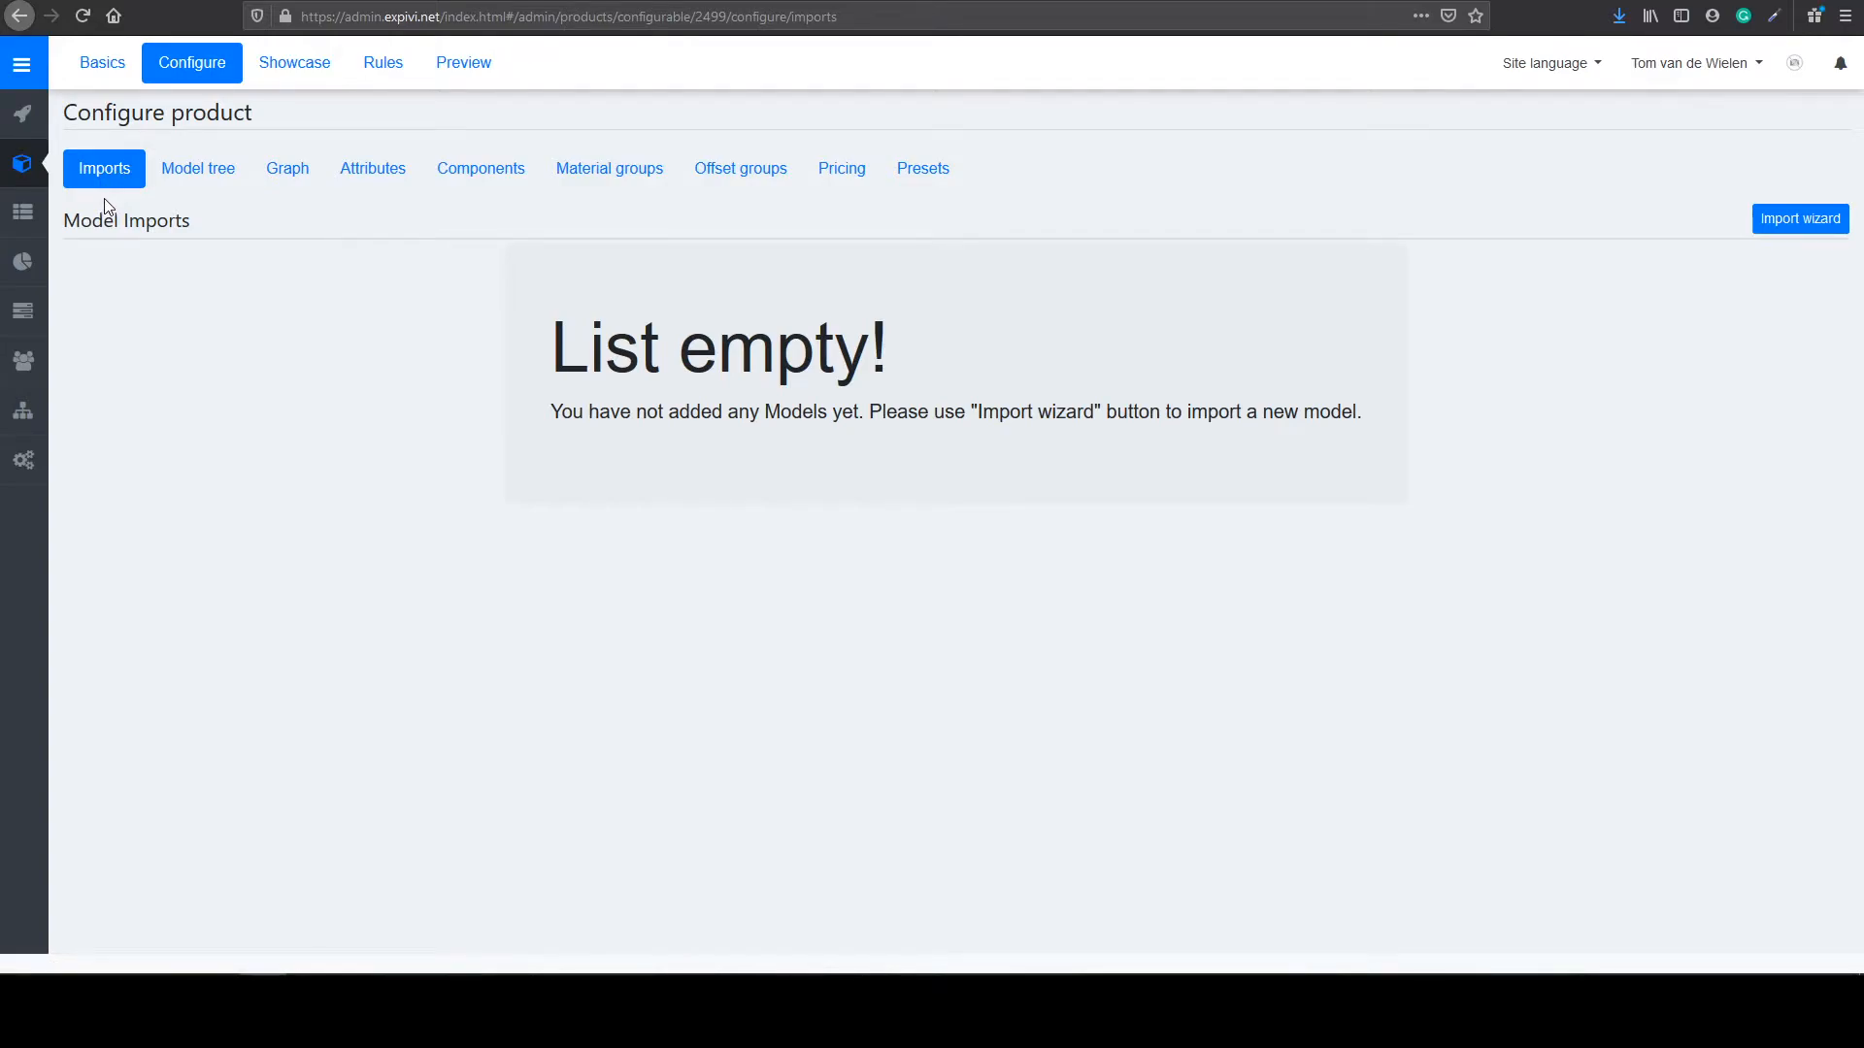
mouse_move(320, 229)
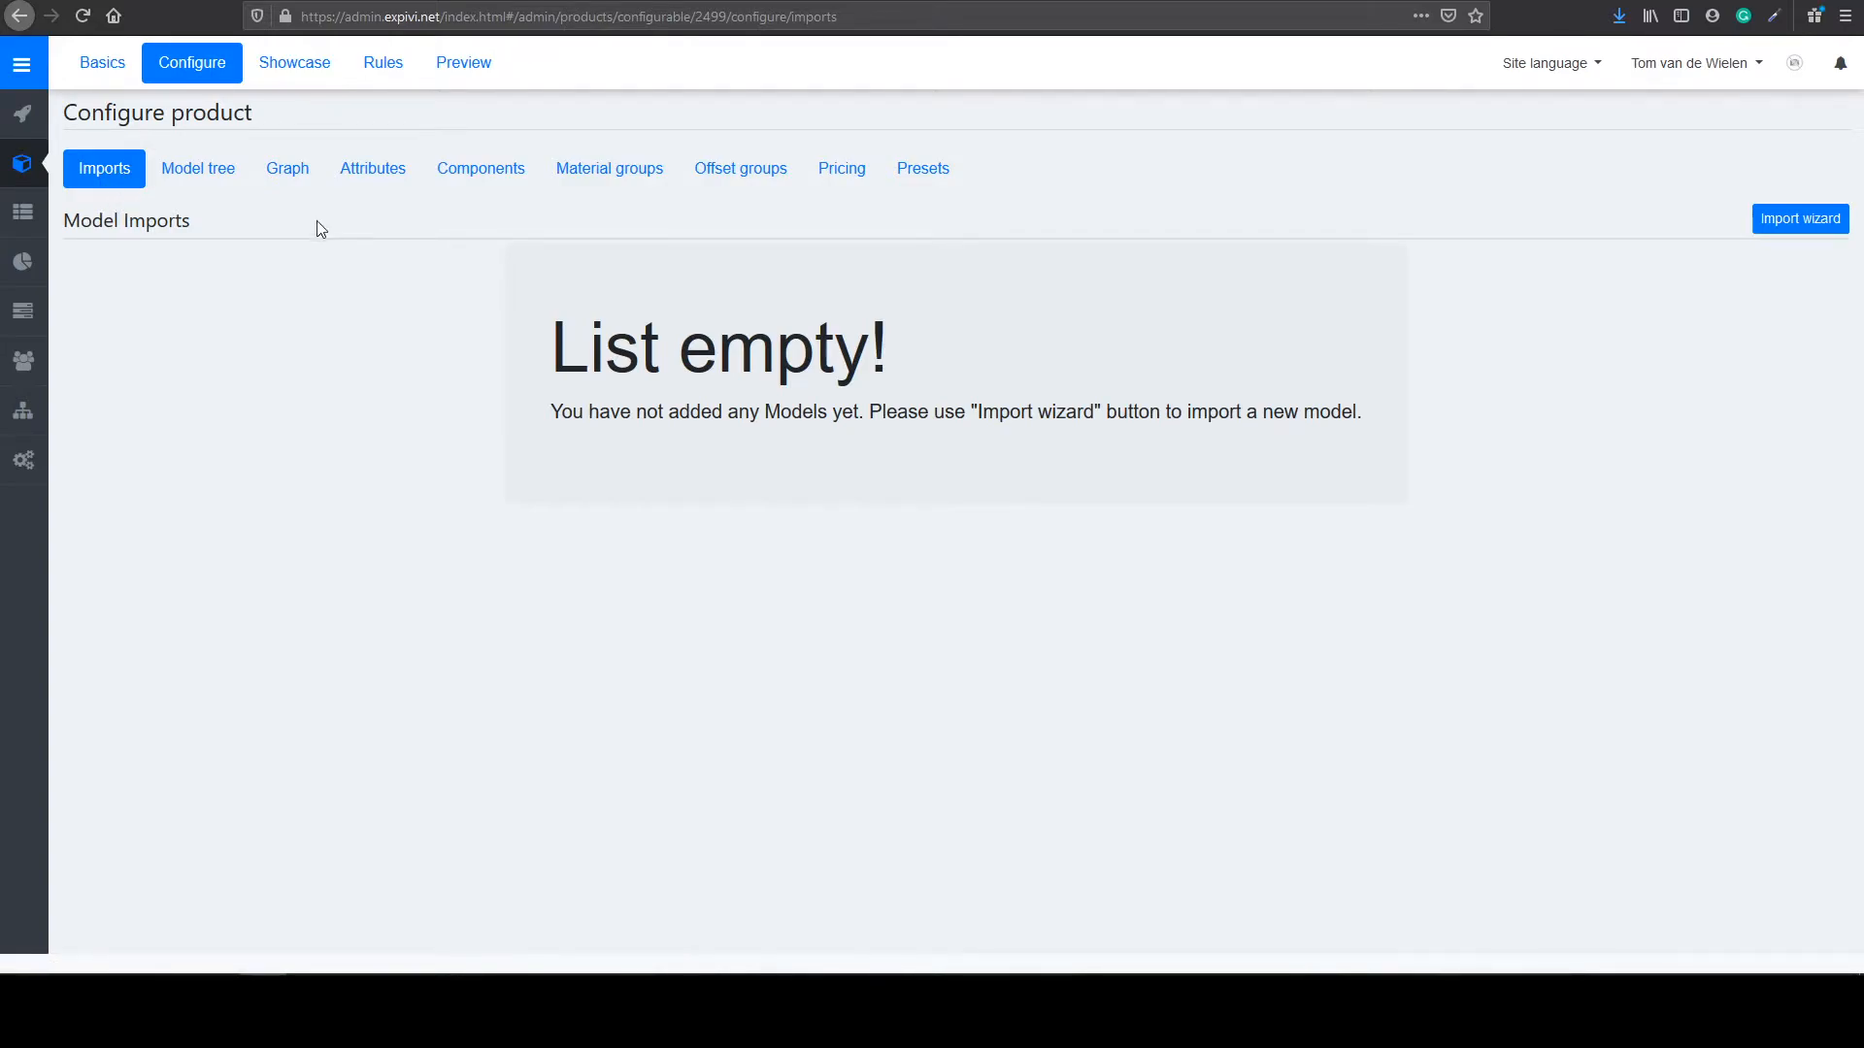
mouse_move(1725, 285)
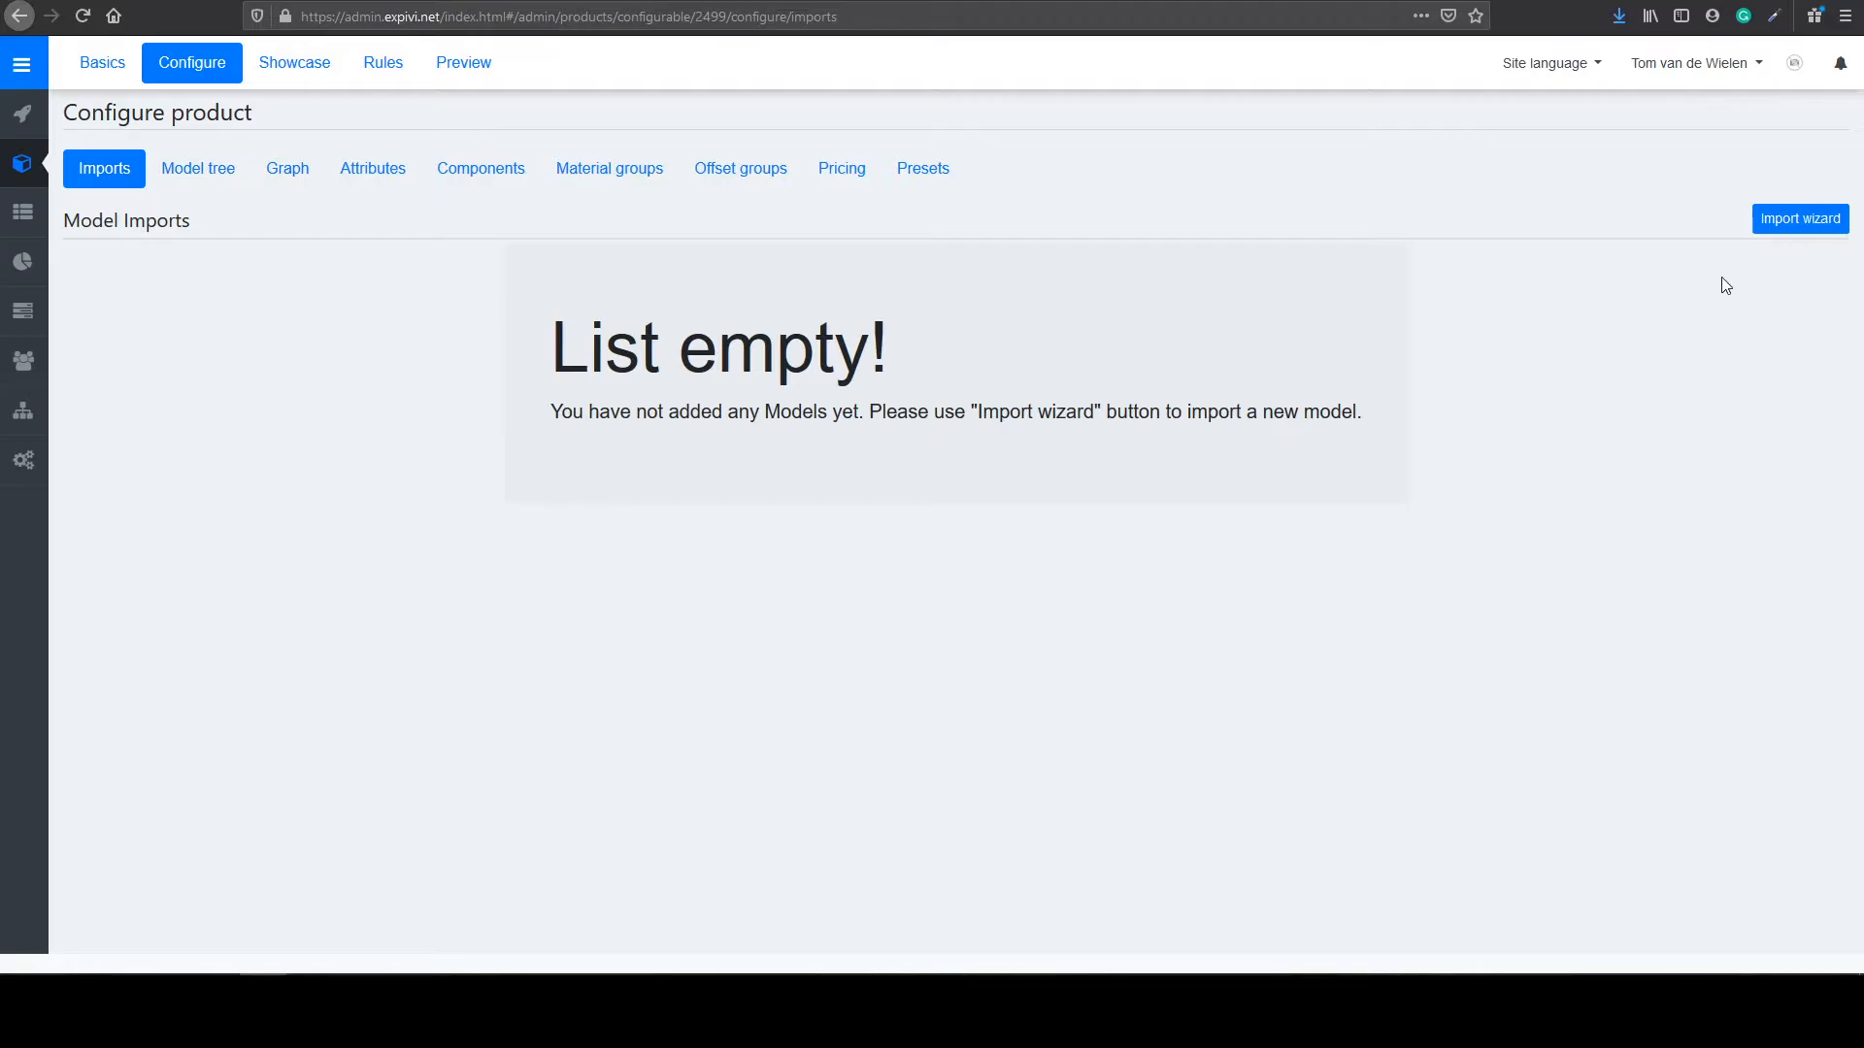
click(1799, 218)
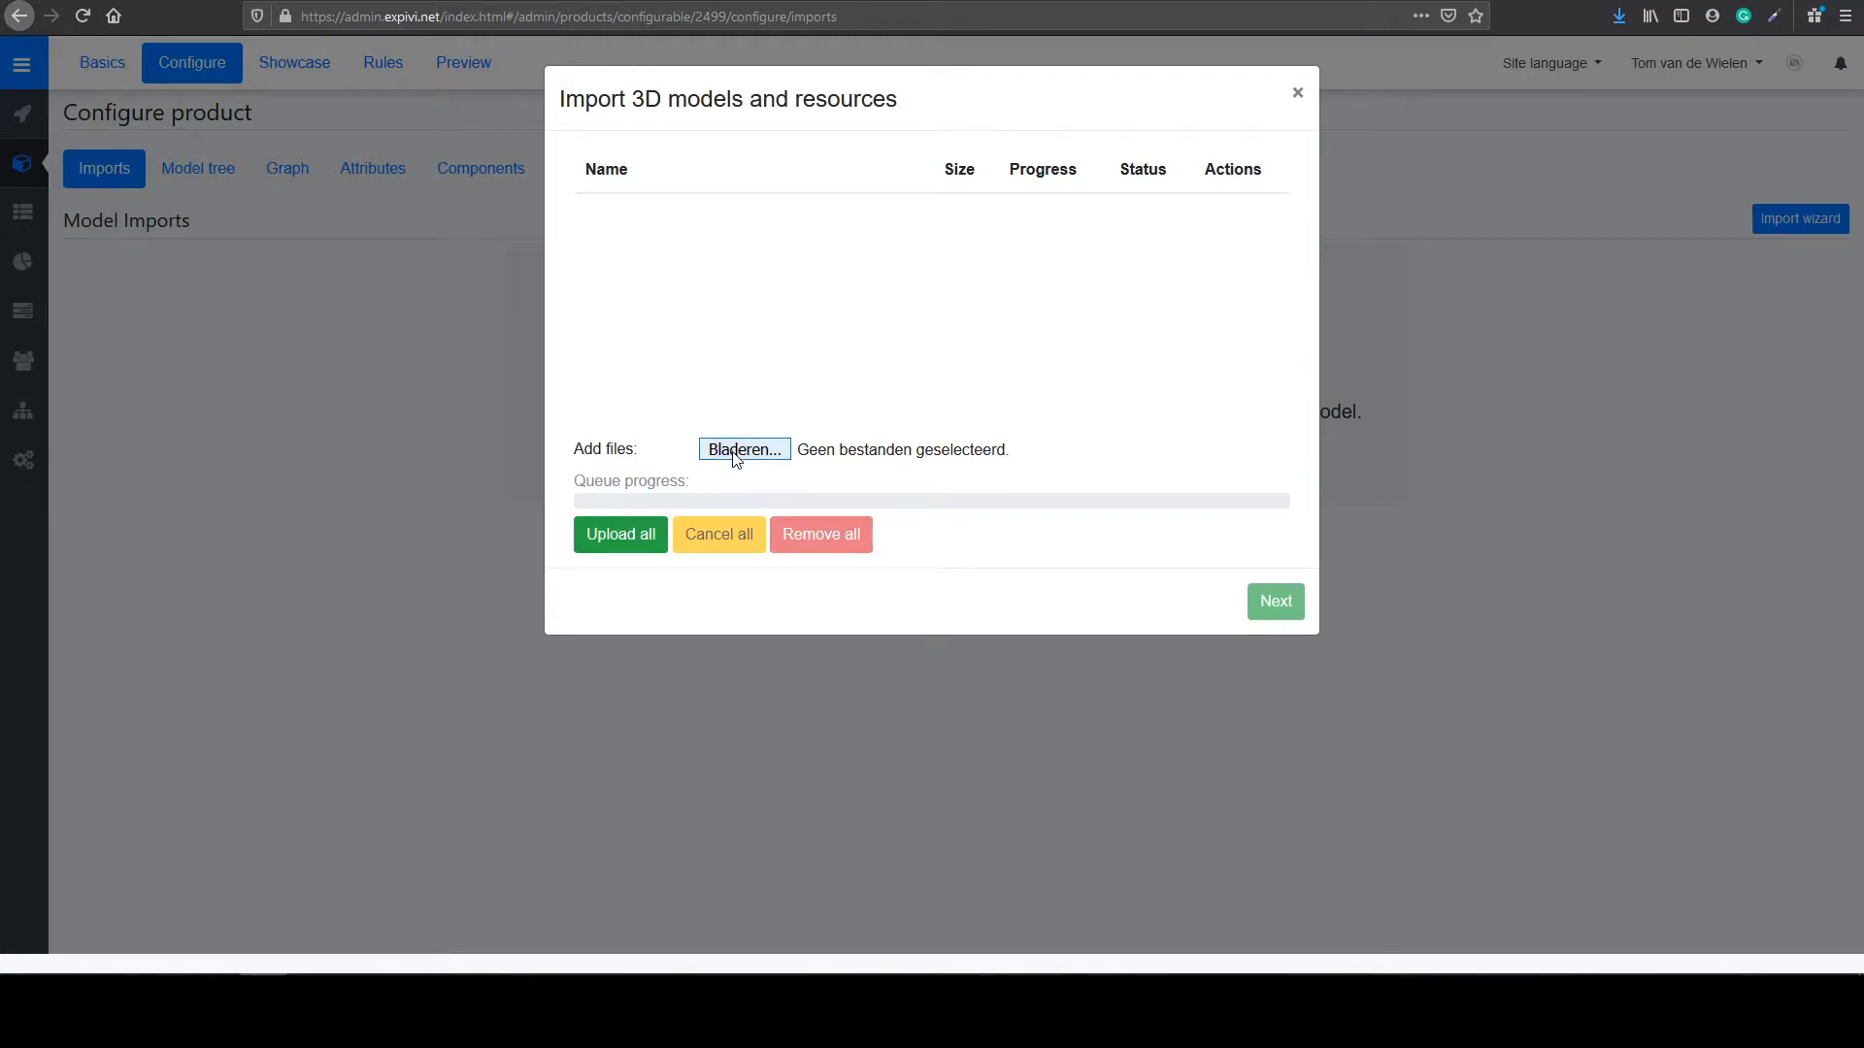
Step: Select phone.FBX from the Desktop and upload it to the import queue
click(742, 450)
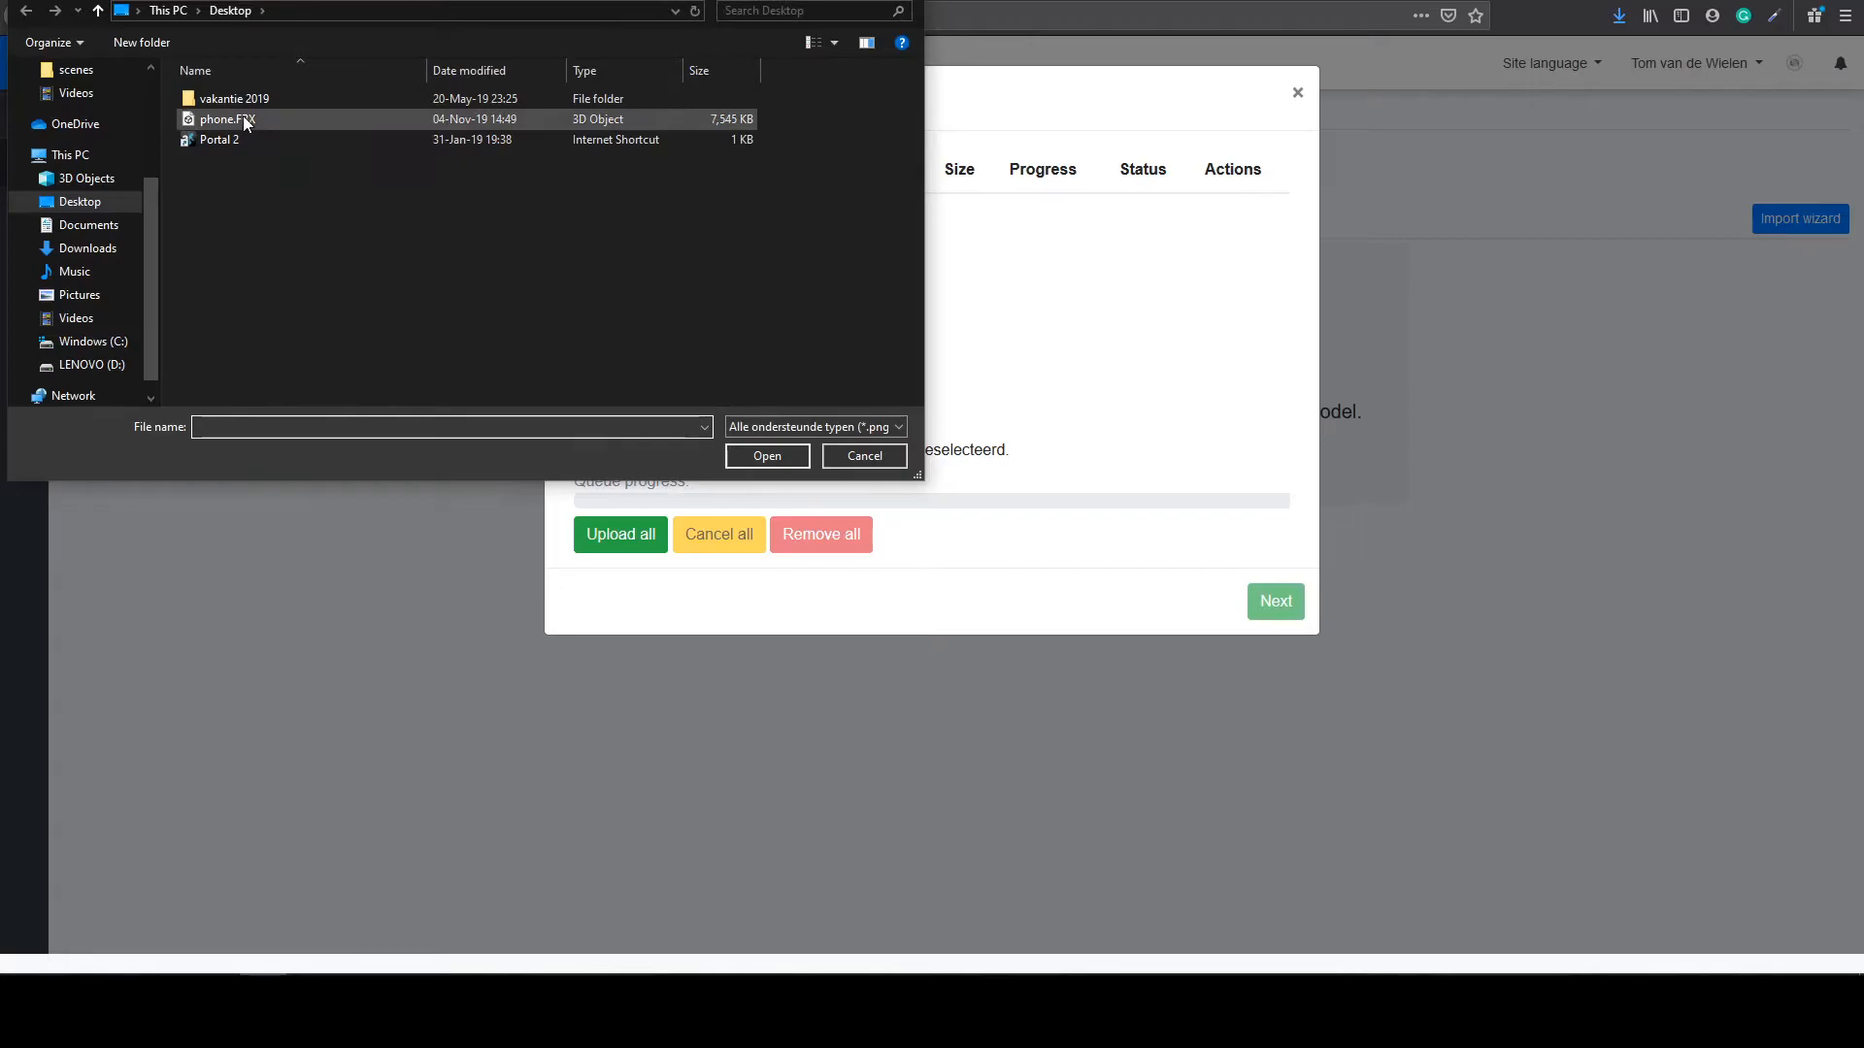
click(863, 455)
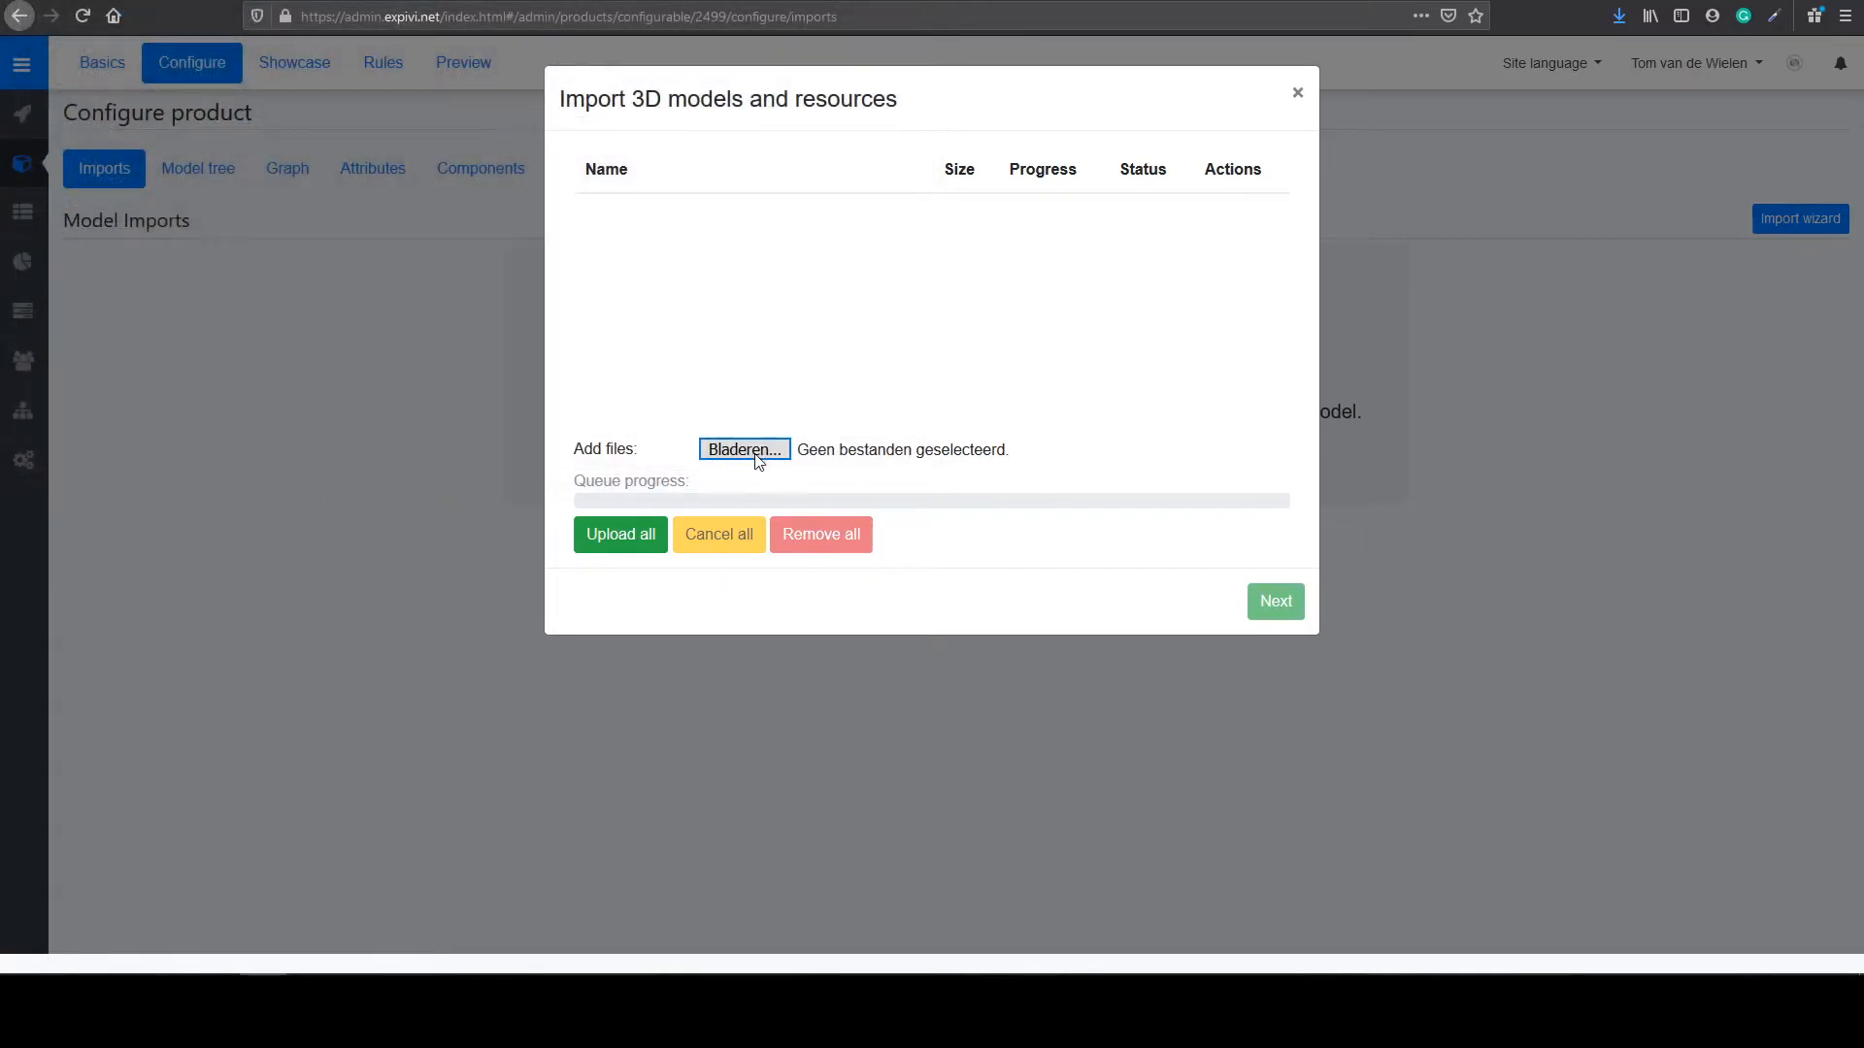
click(743, 449)
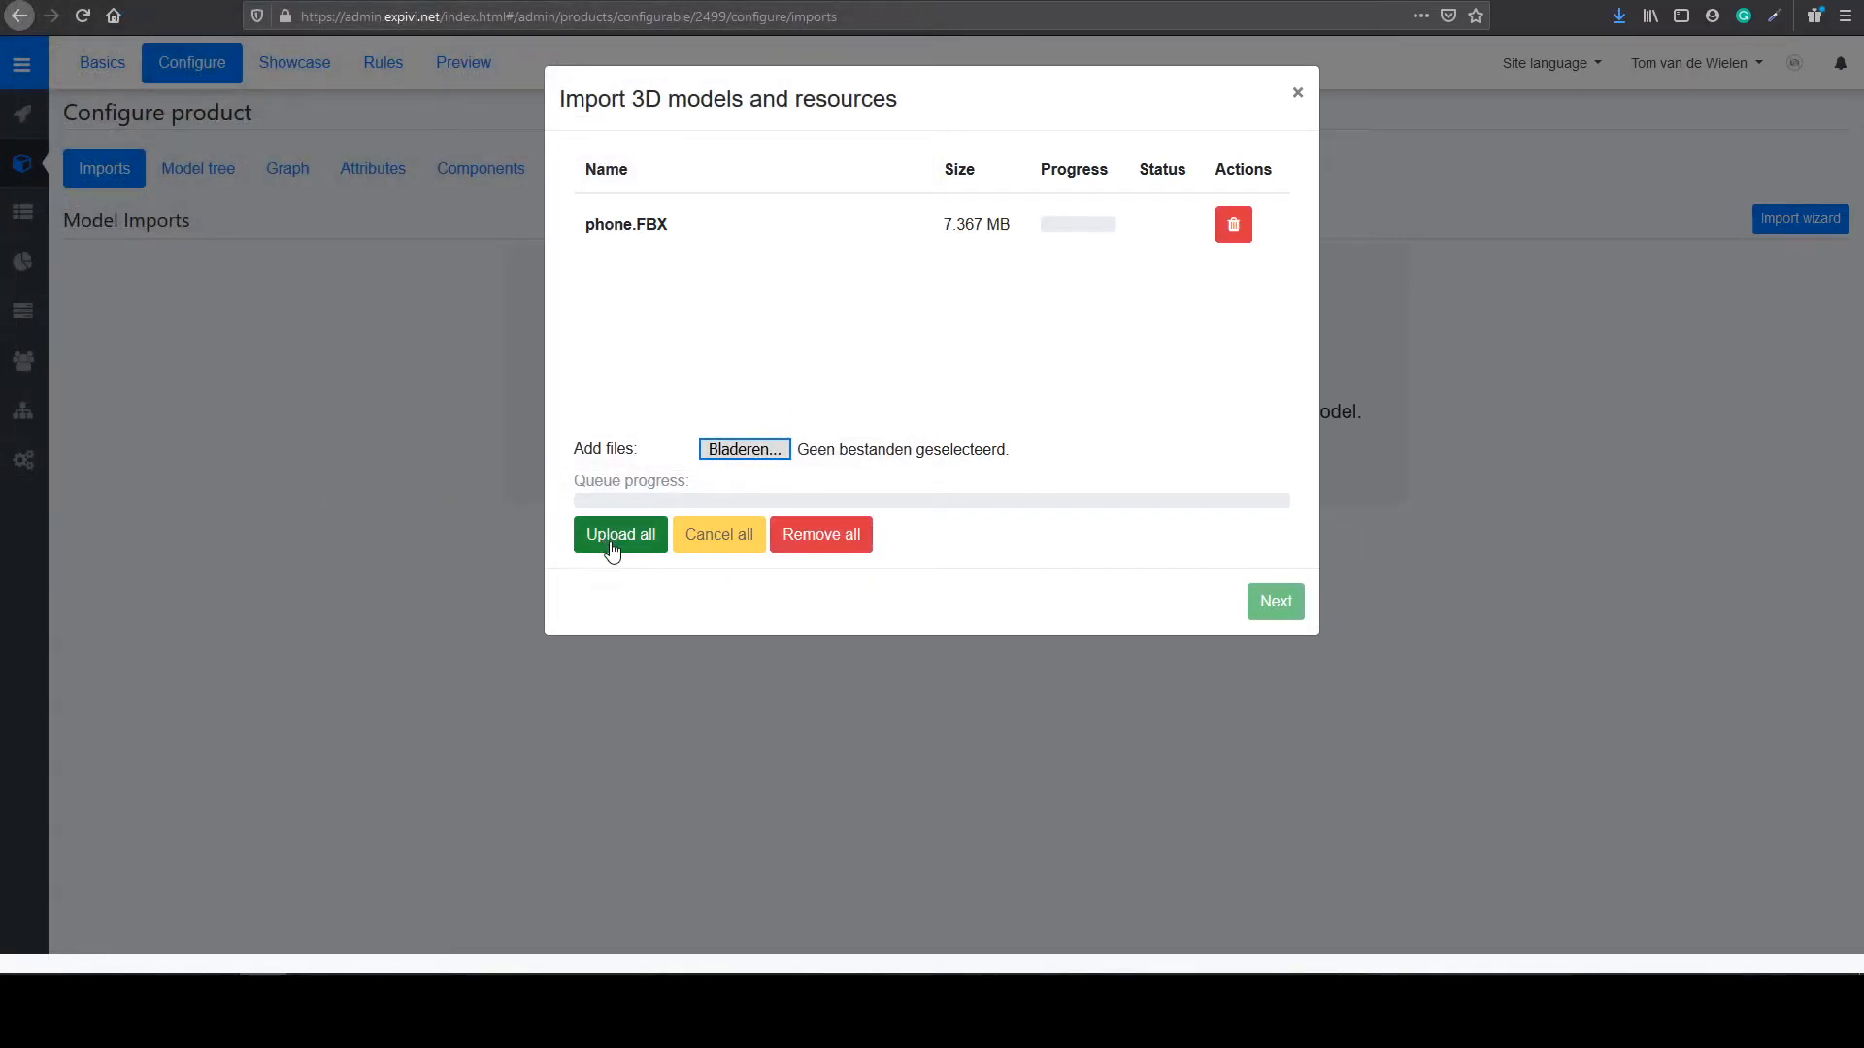
click(619, 534)
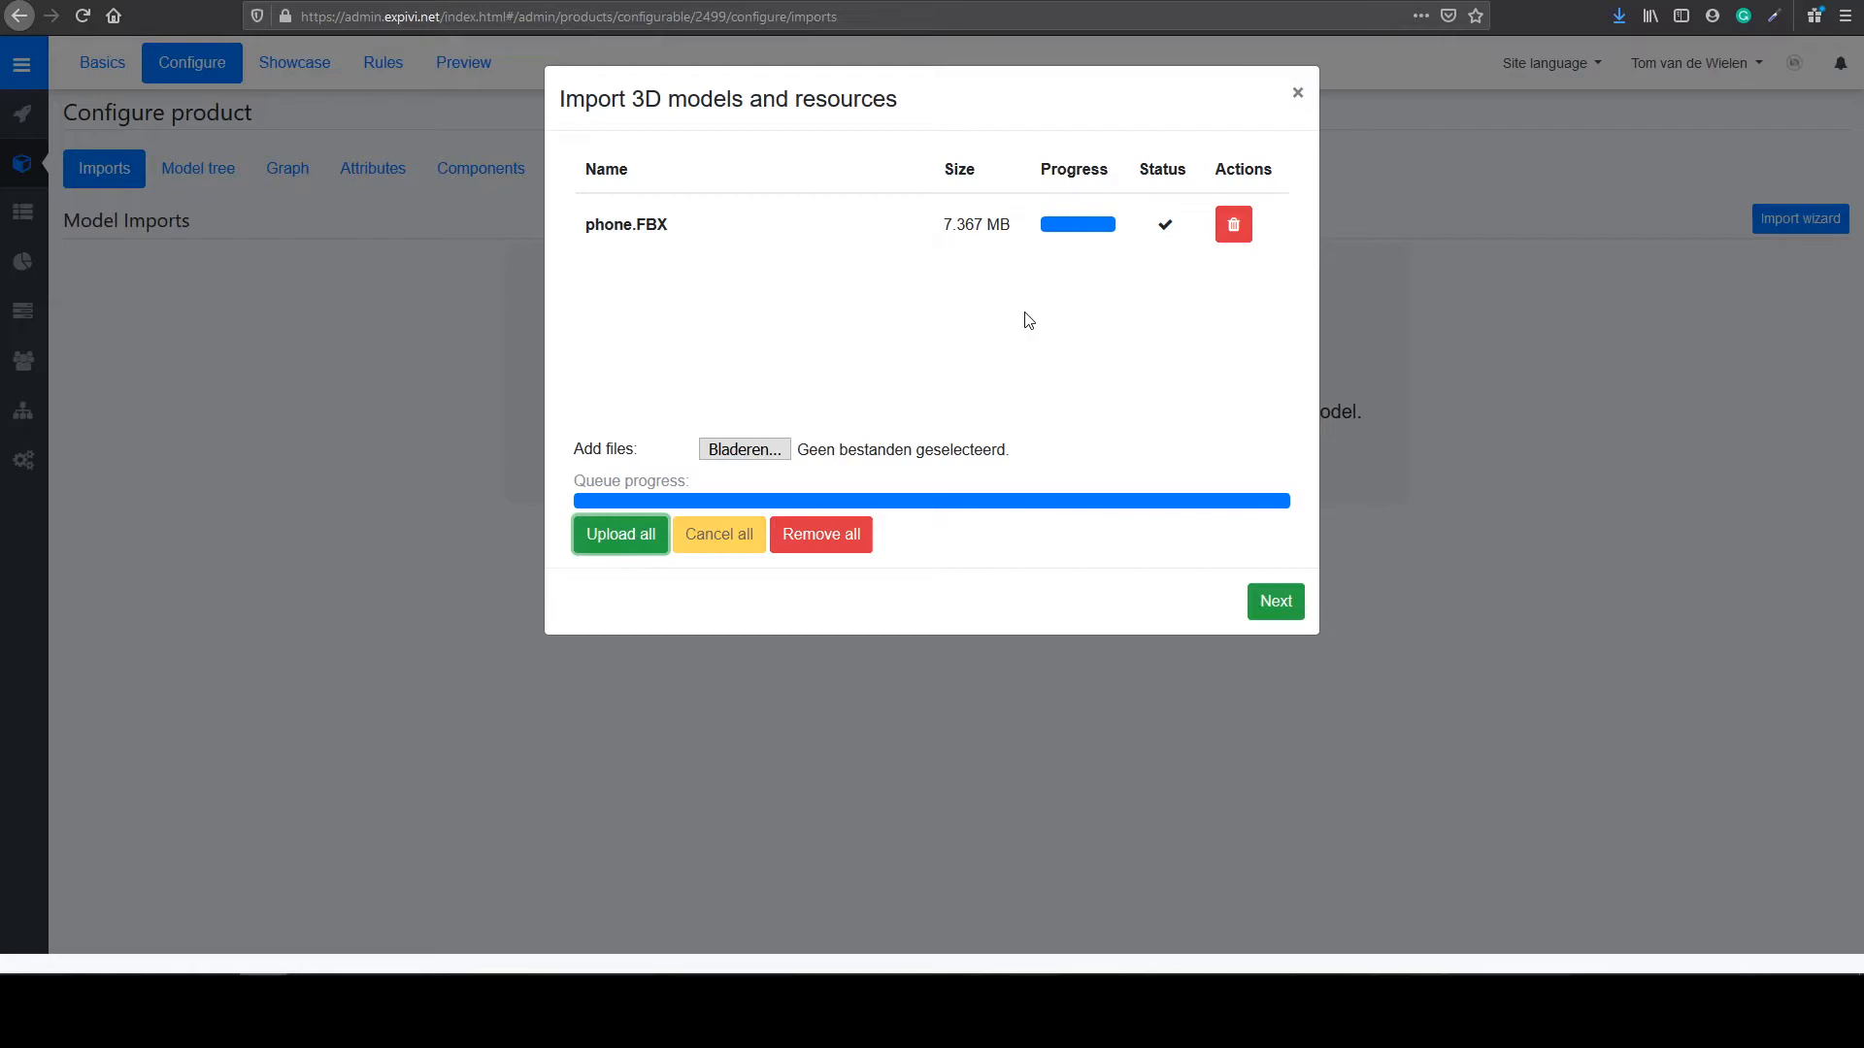
mouse_move(1219, 422)
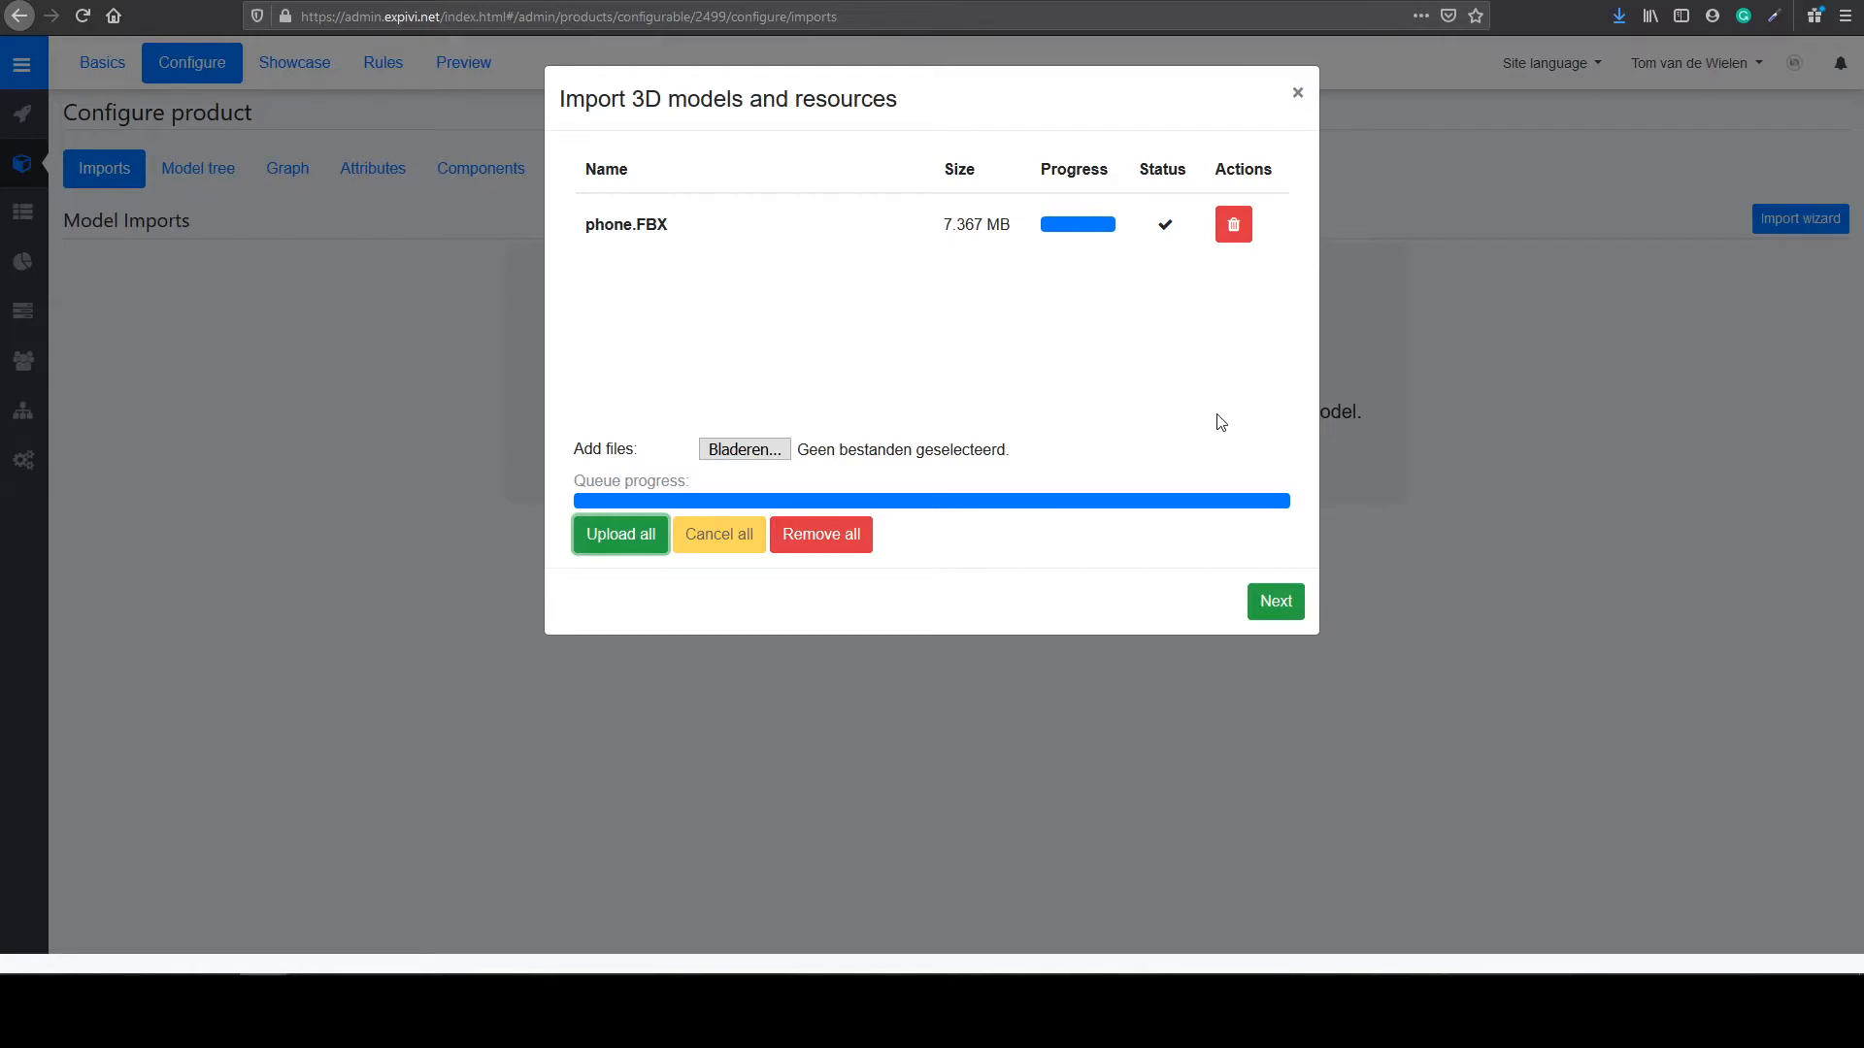
Step: Import the phone model with its new materials folder named 'phone'
click(1275, 600)
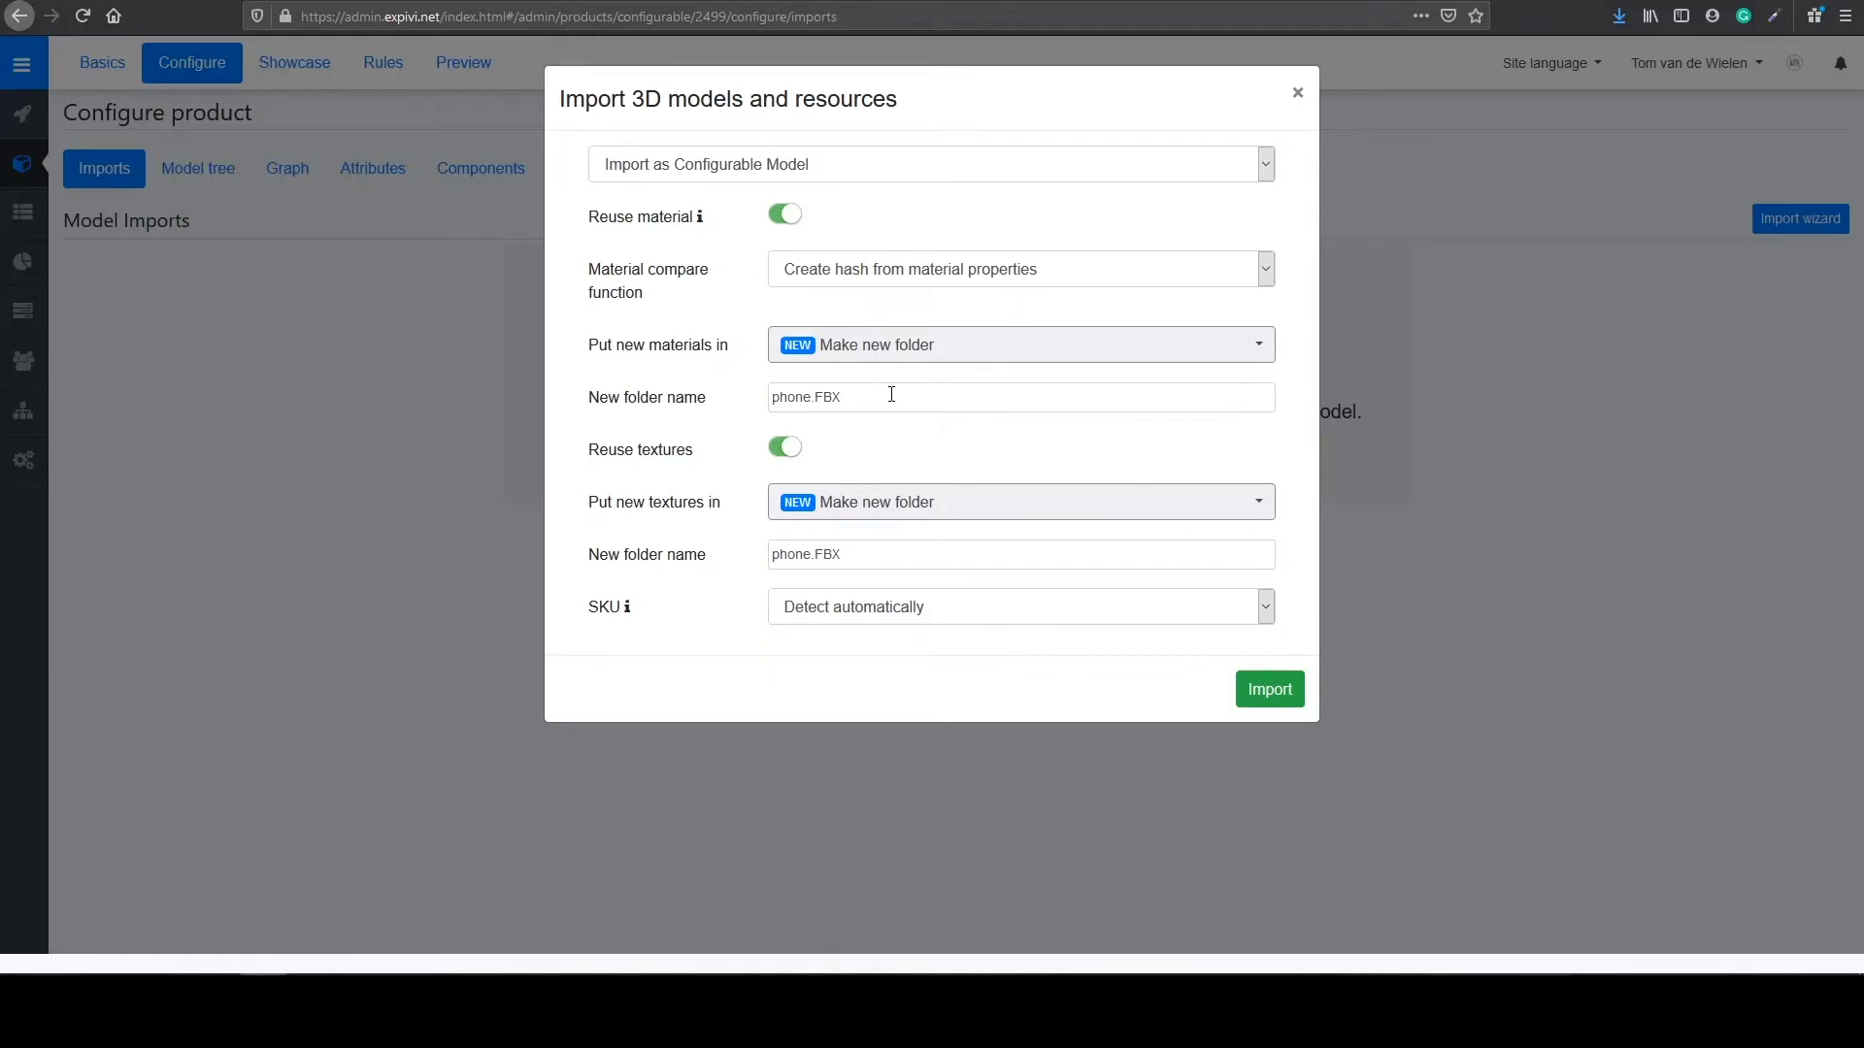
double_click(824, 396)
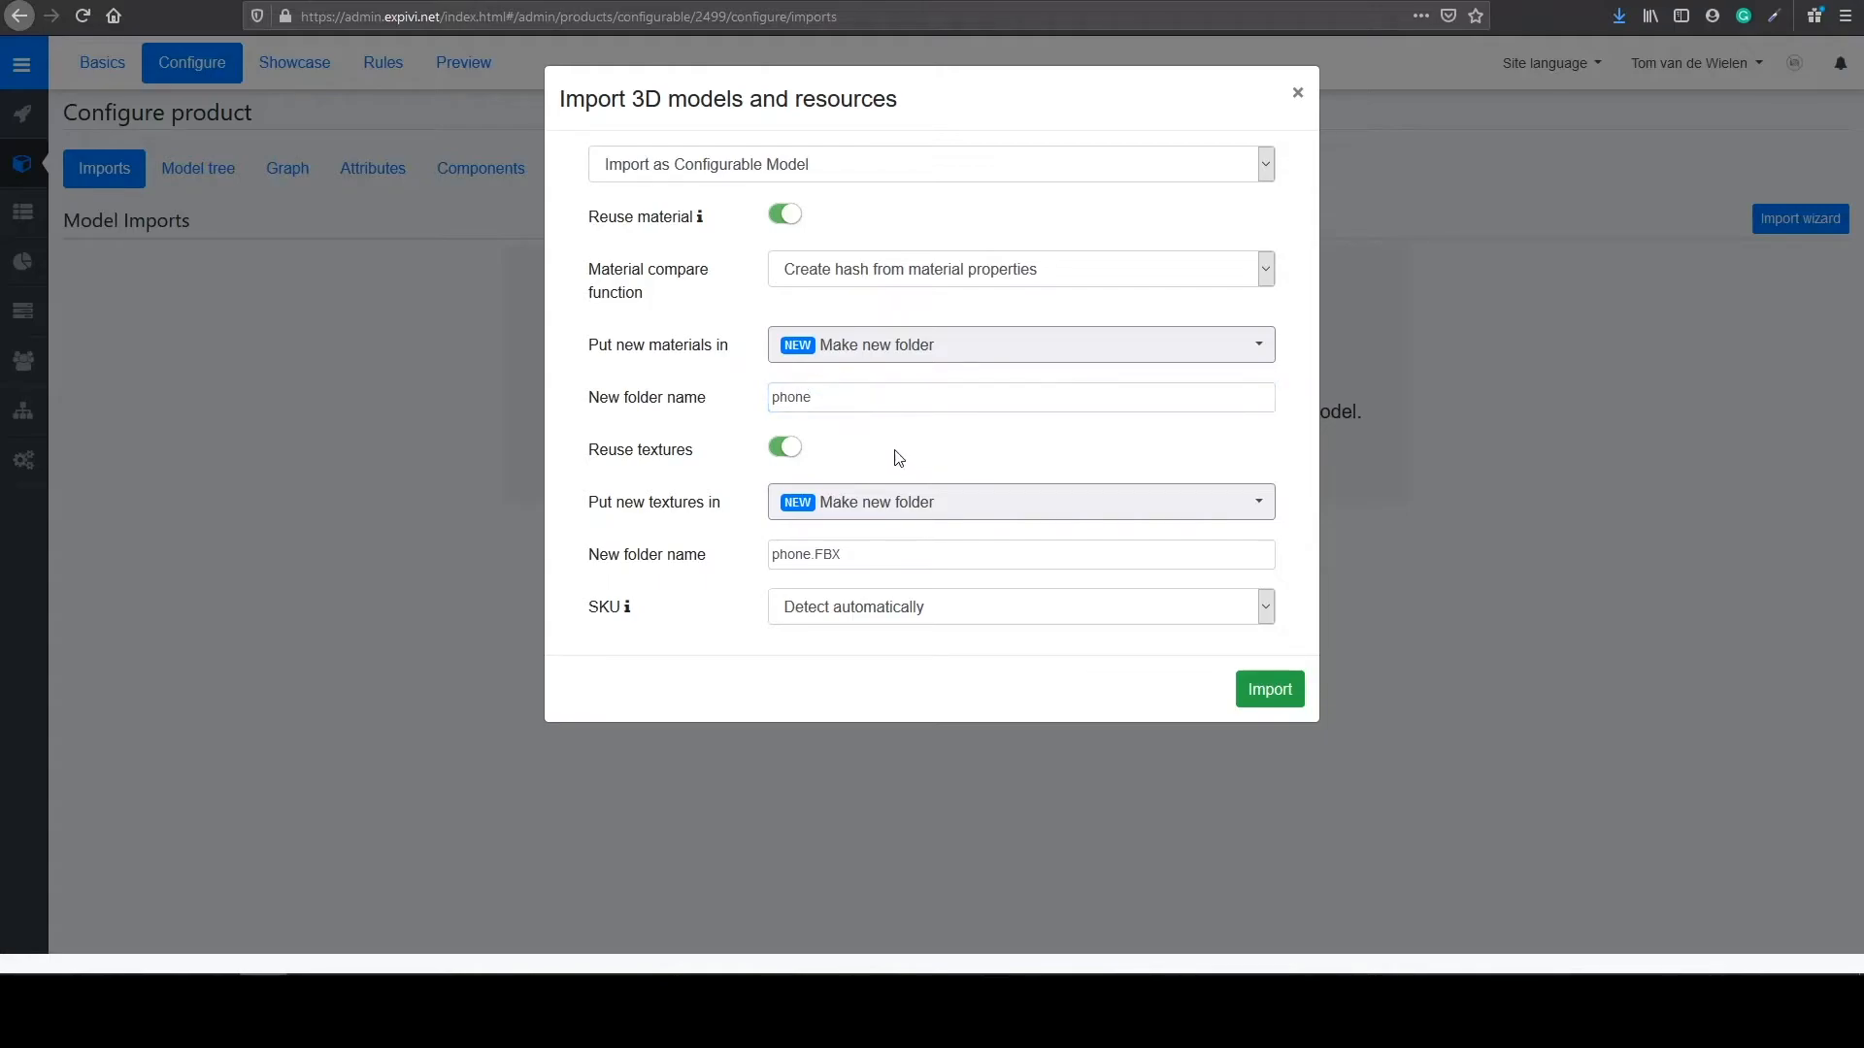
mouse_move(707, 452)
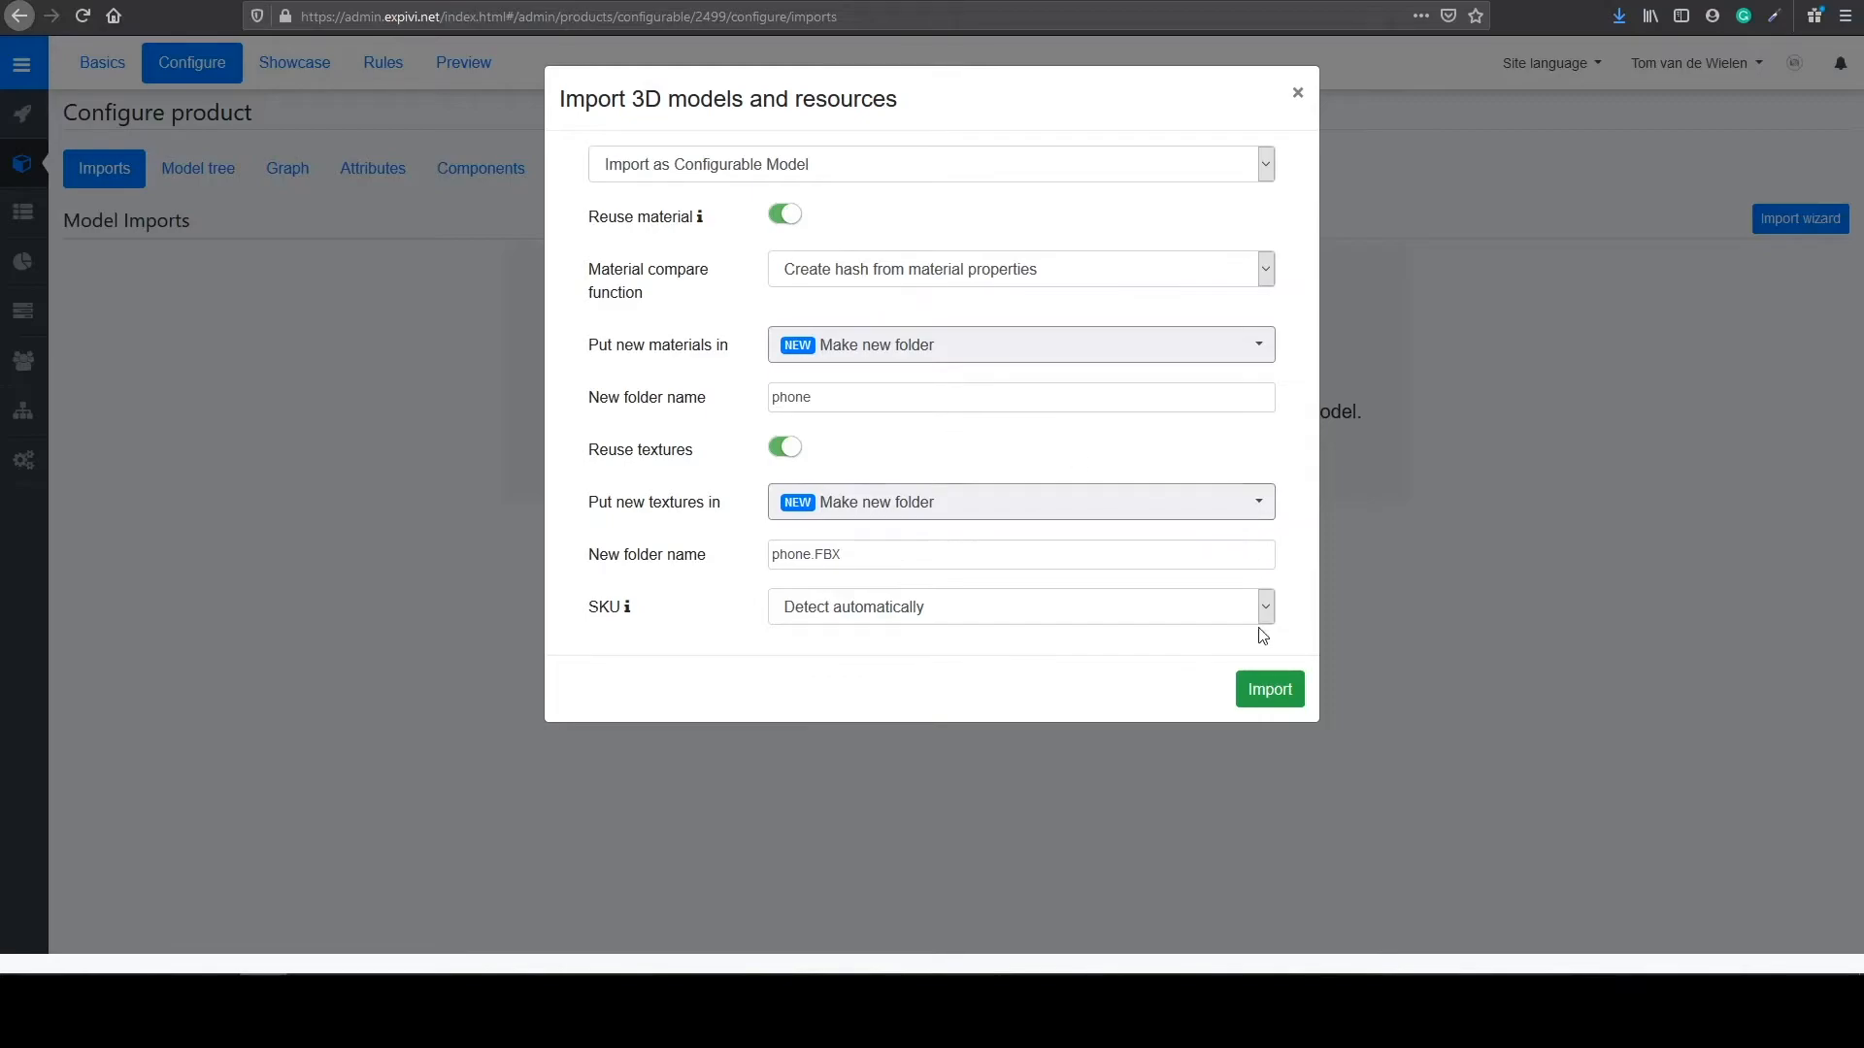
click(1269, 689)
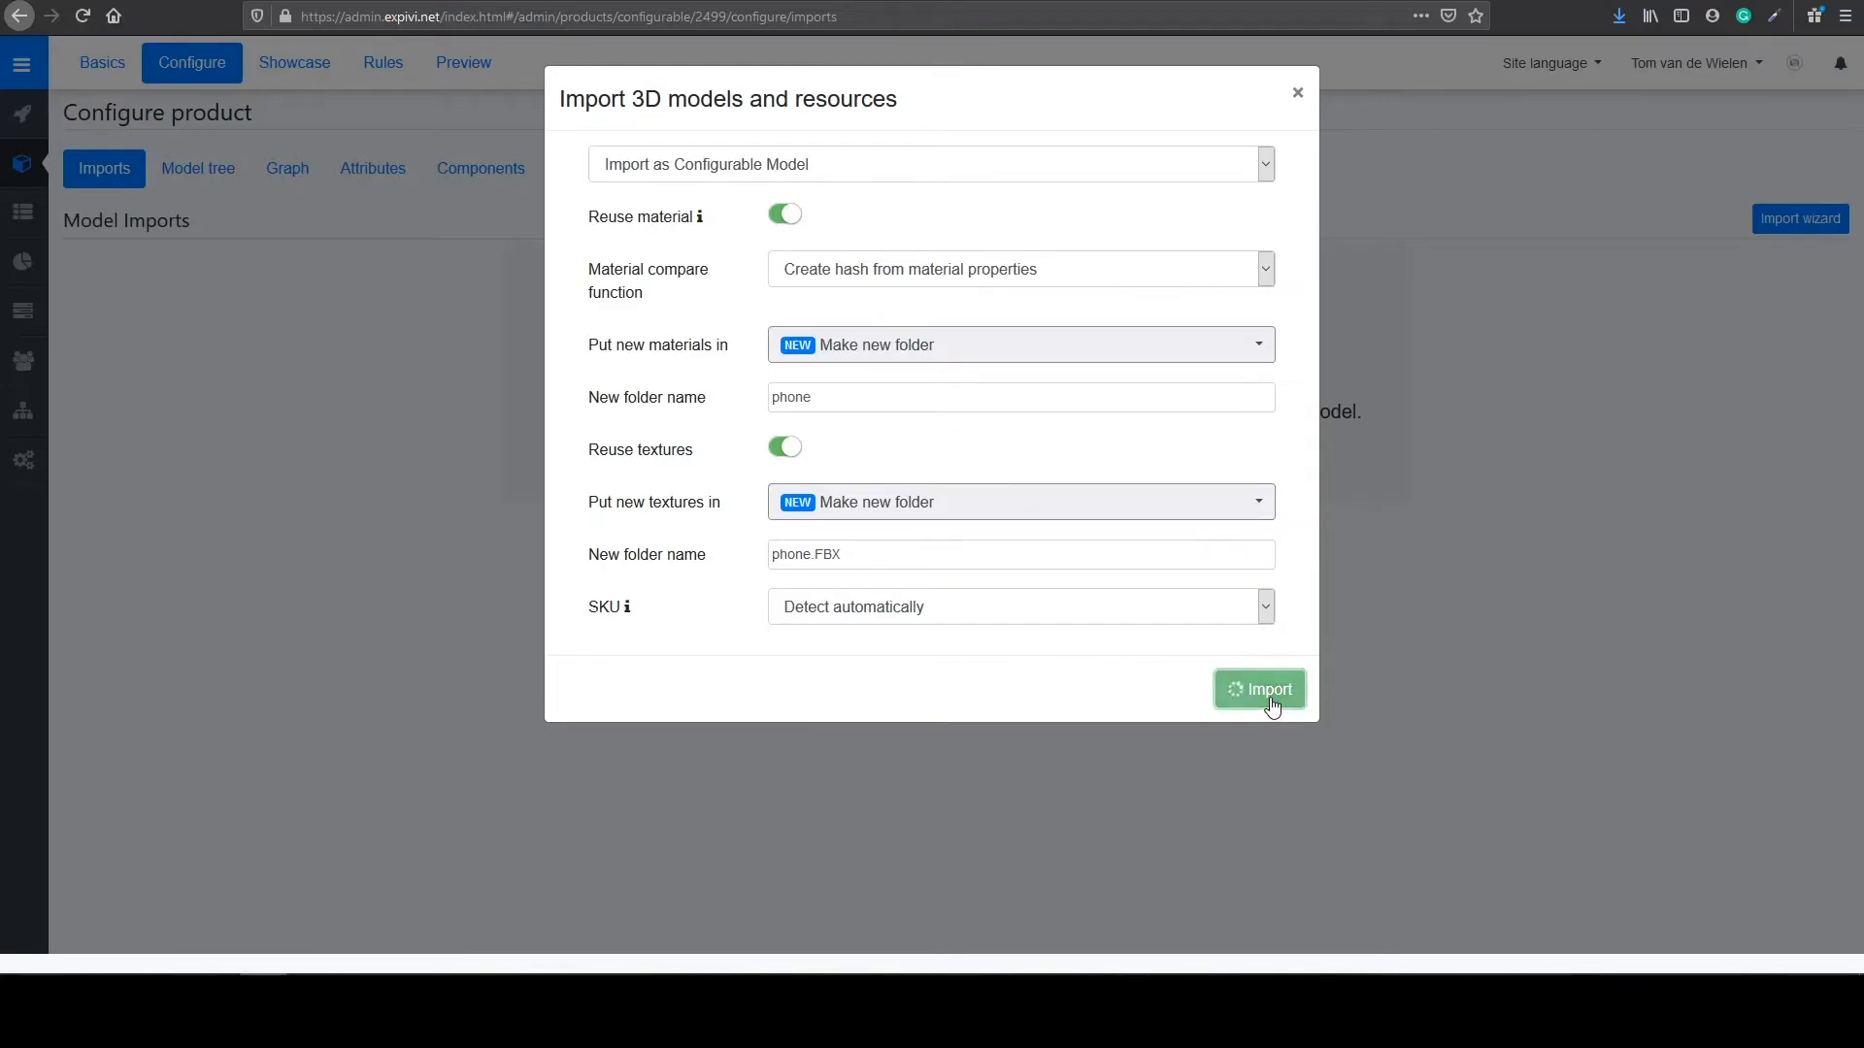
click(1259, 689)
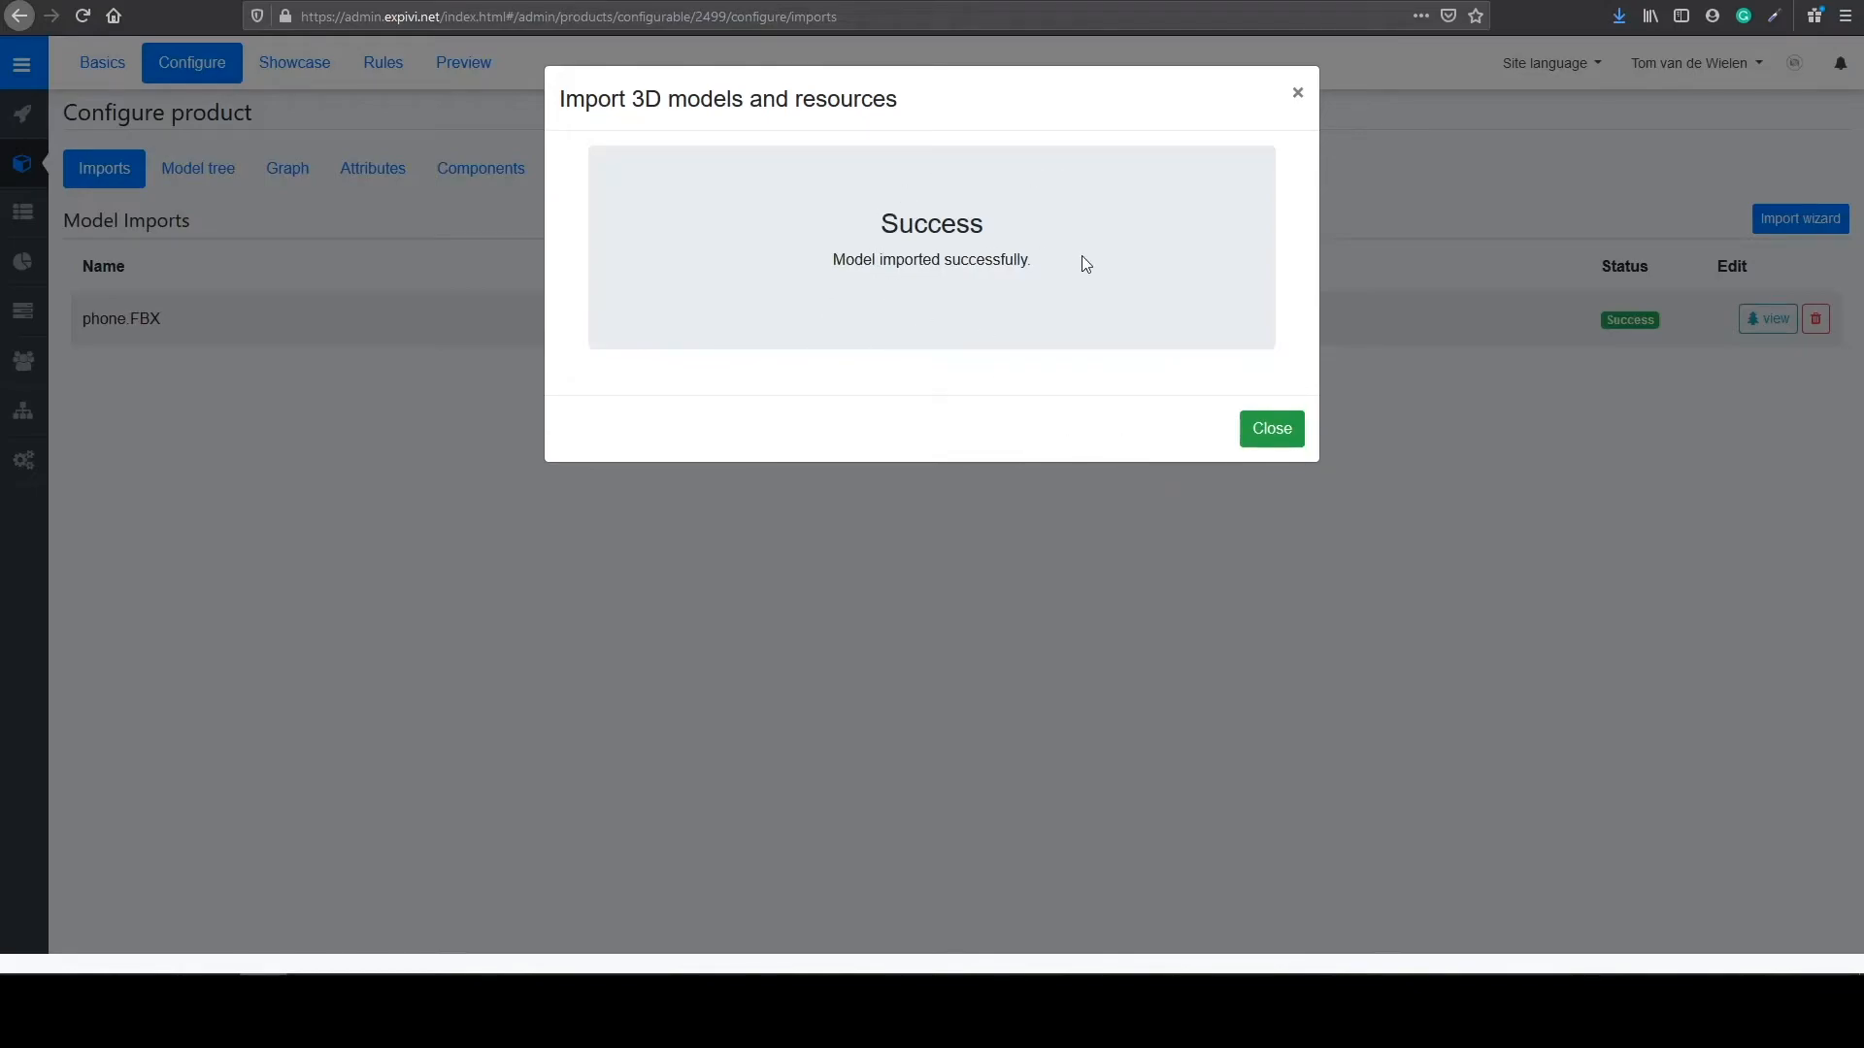
Step: Dismiss the import success dialog and view the phone FBX RootNode in the Model tree
click(1271, 429)
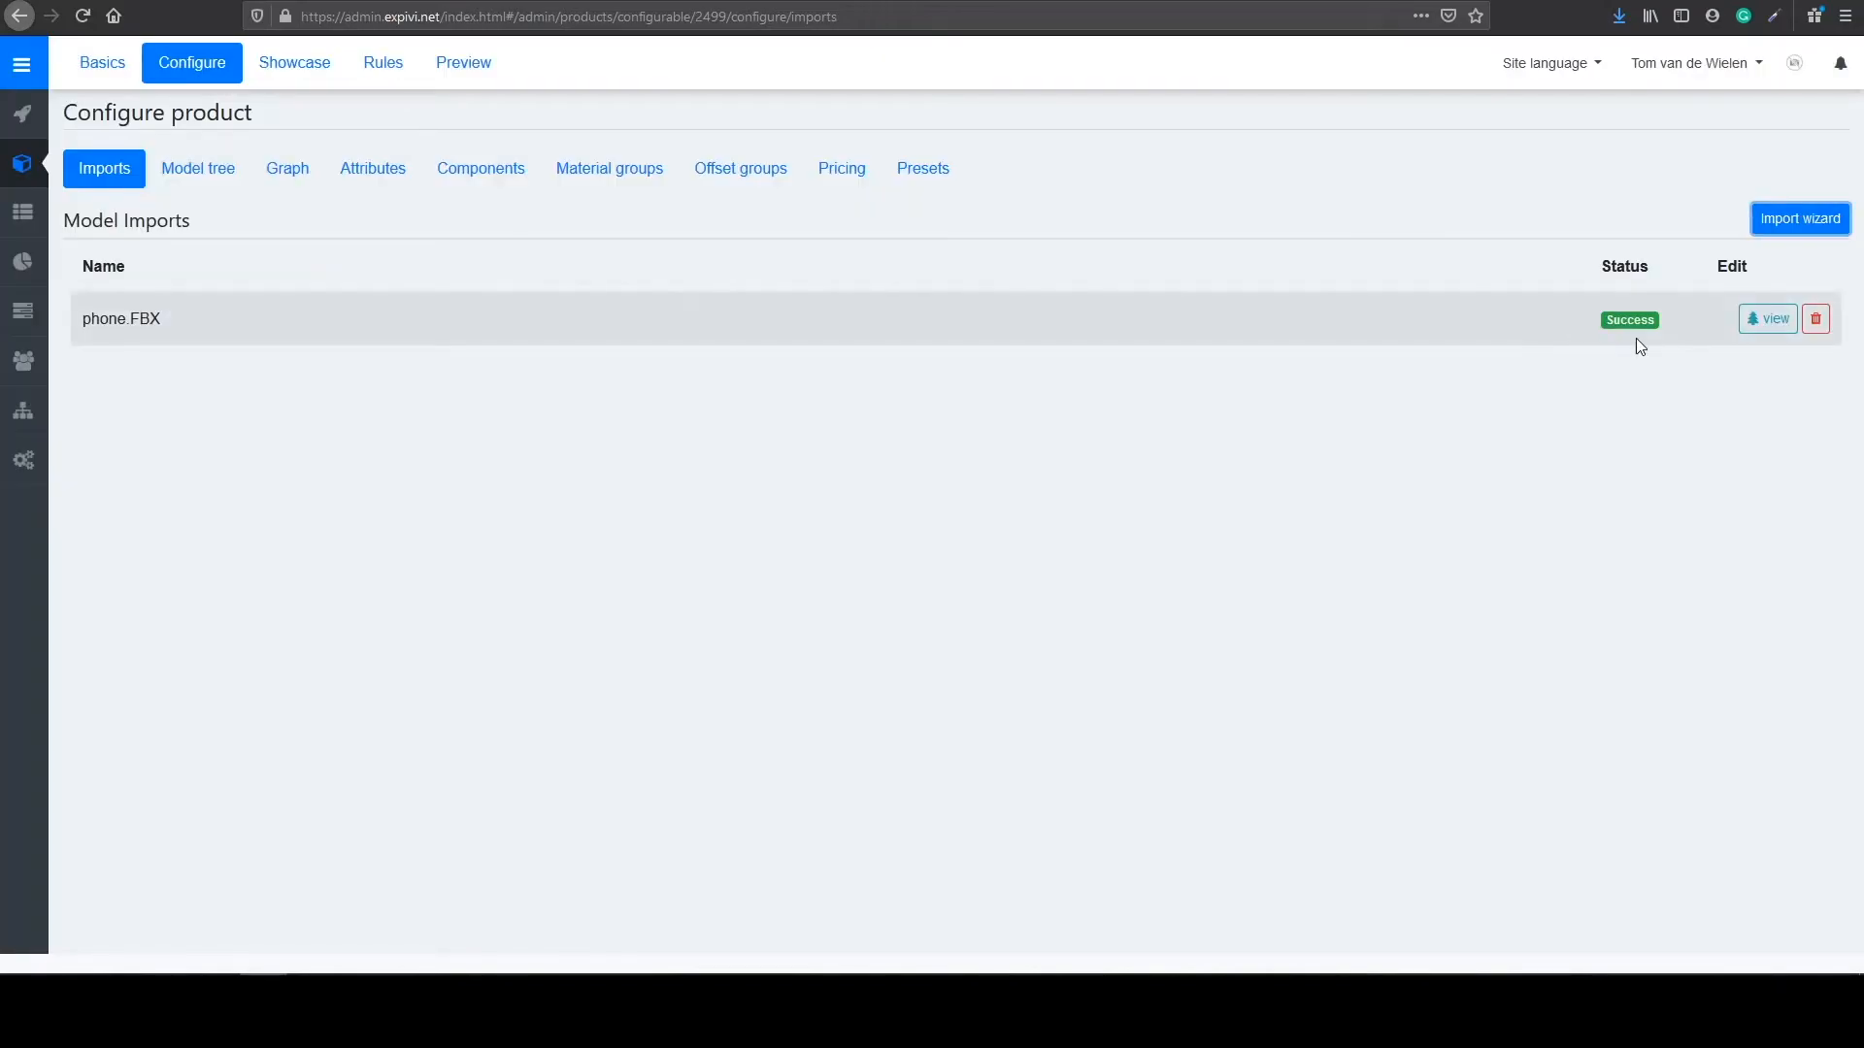
mouse_move(1624, 339)
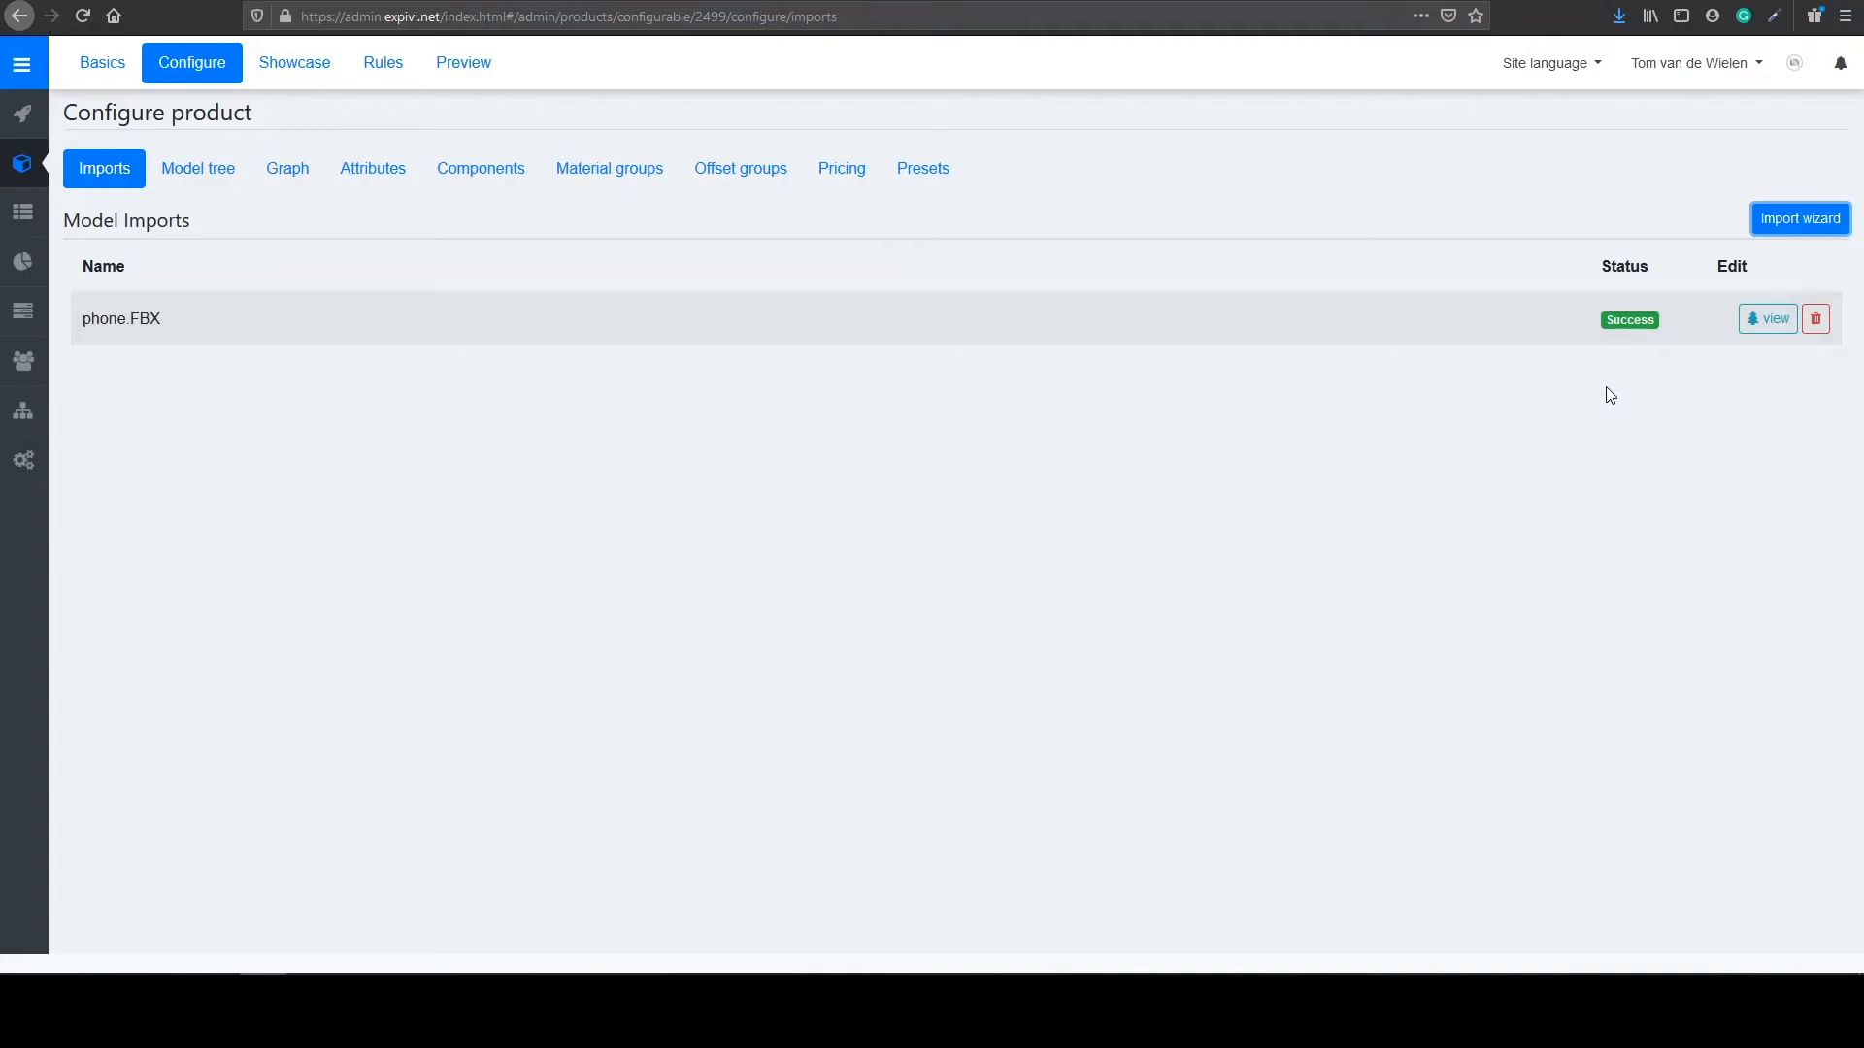
click(197, 168)
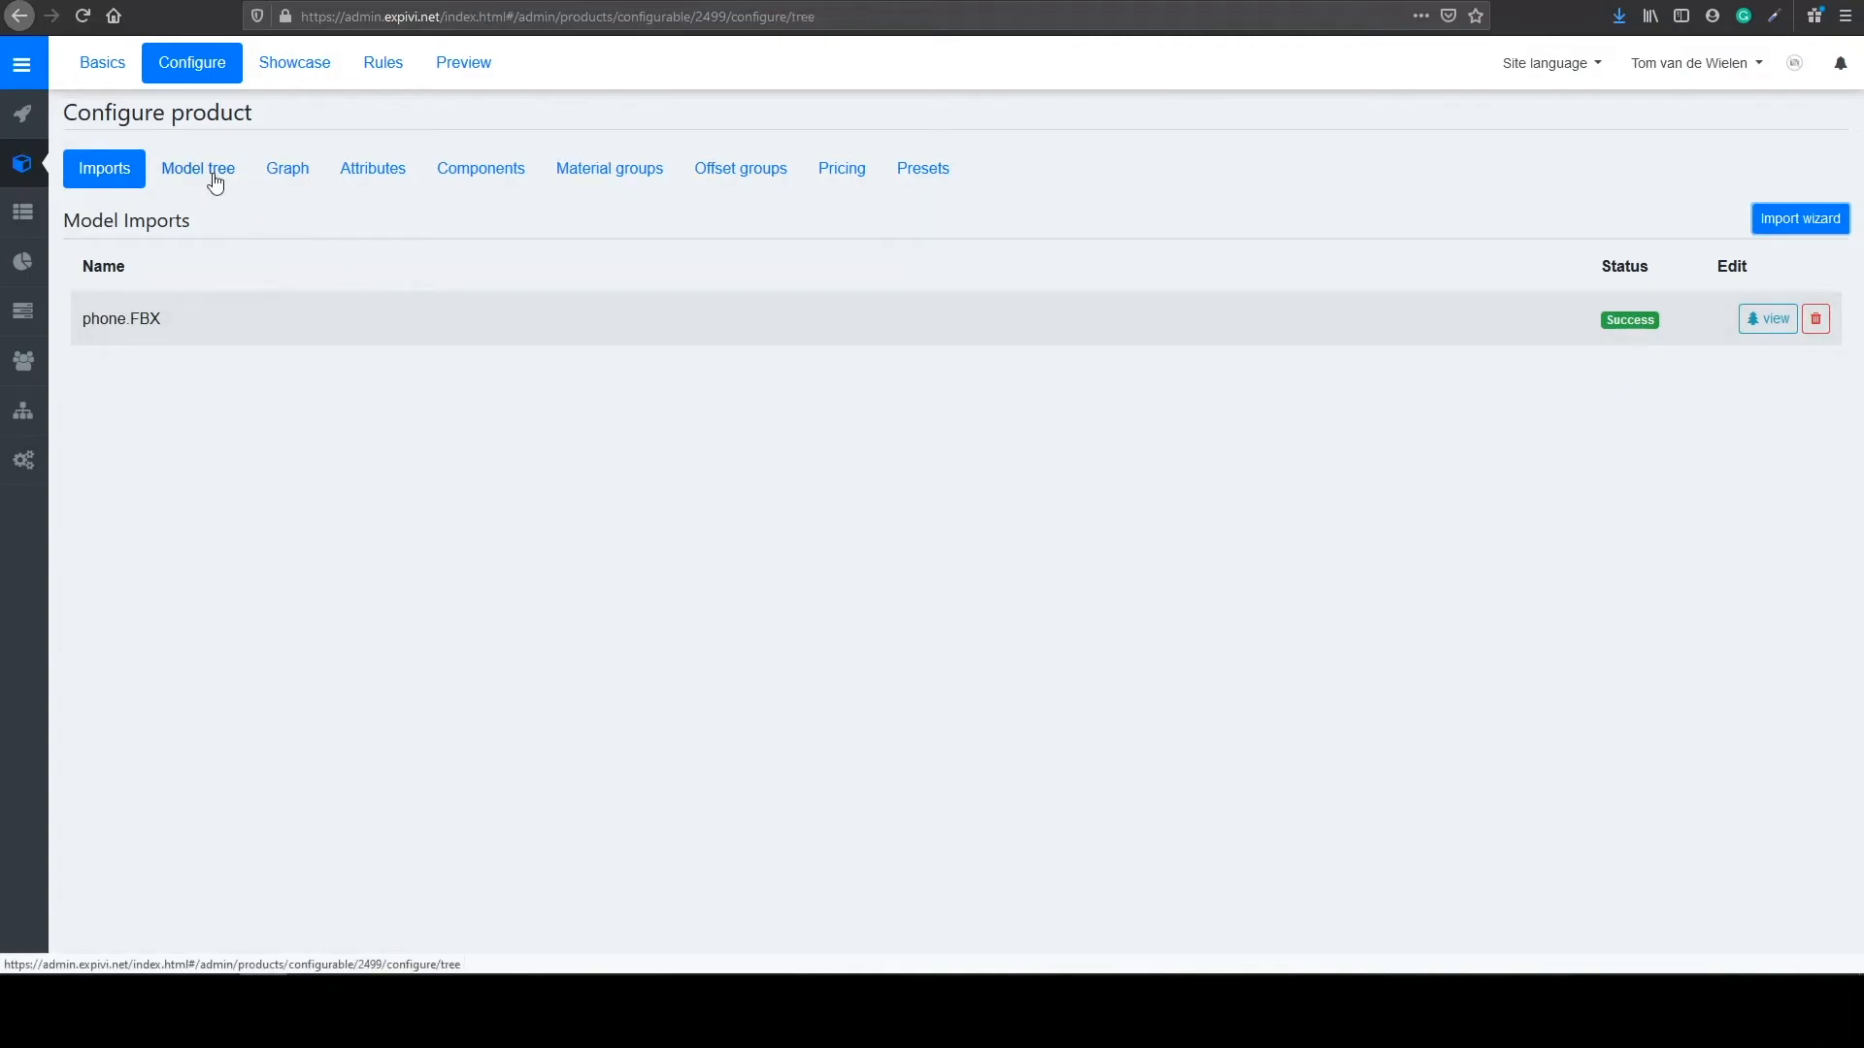
click(197, 168)
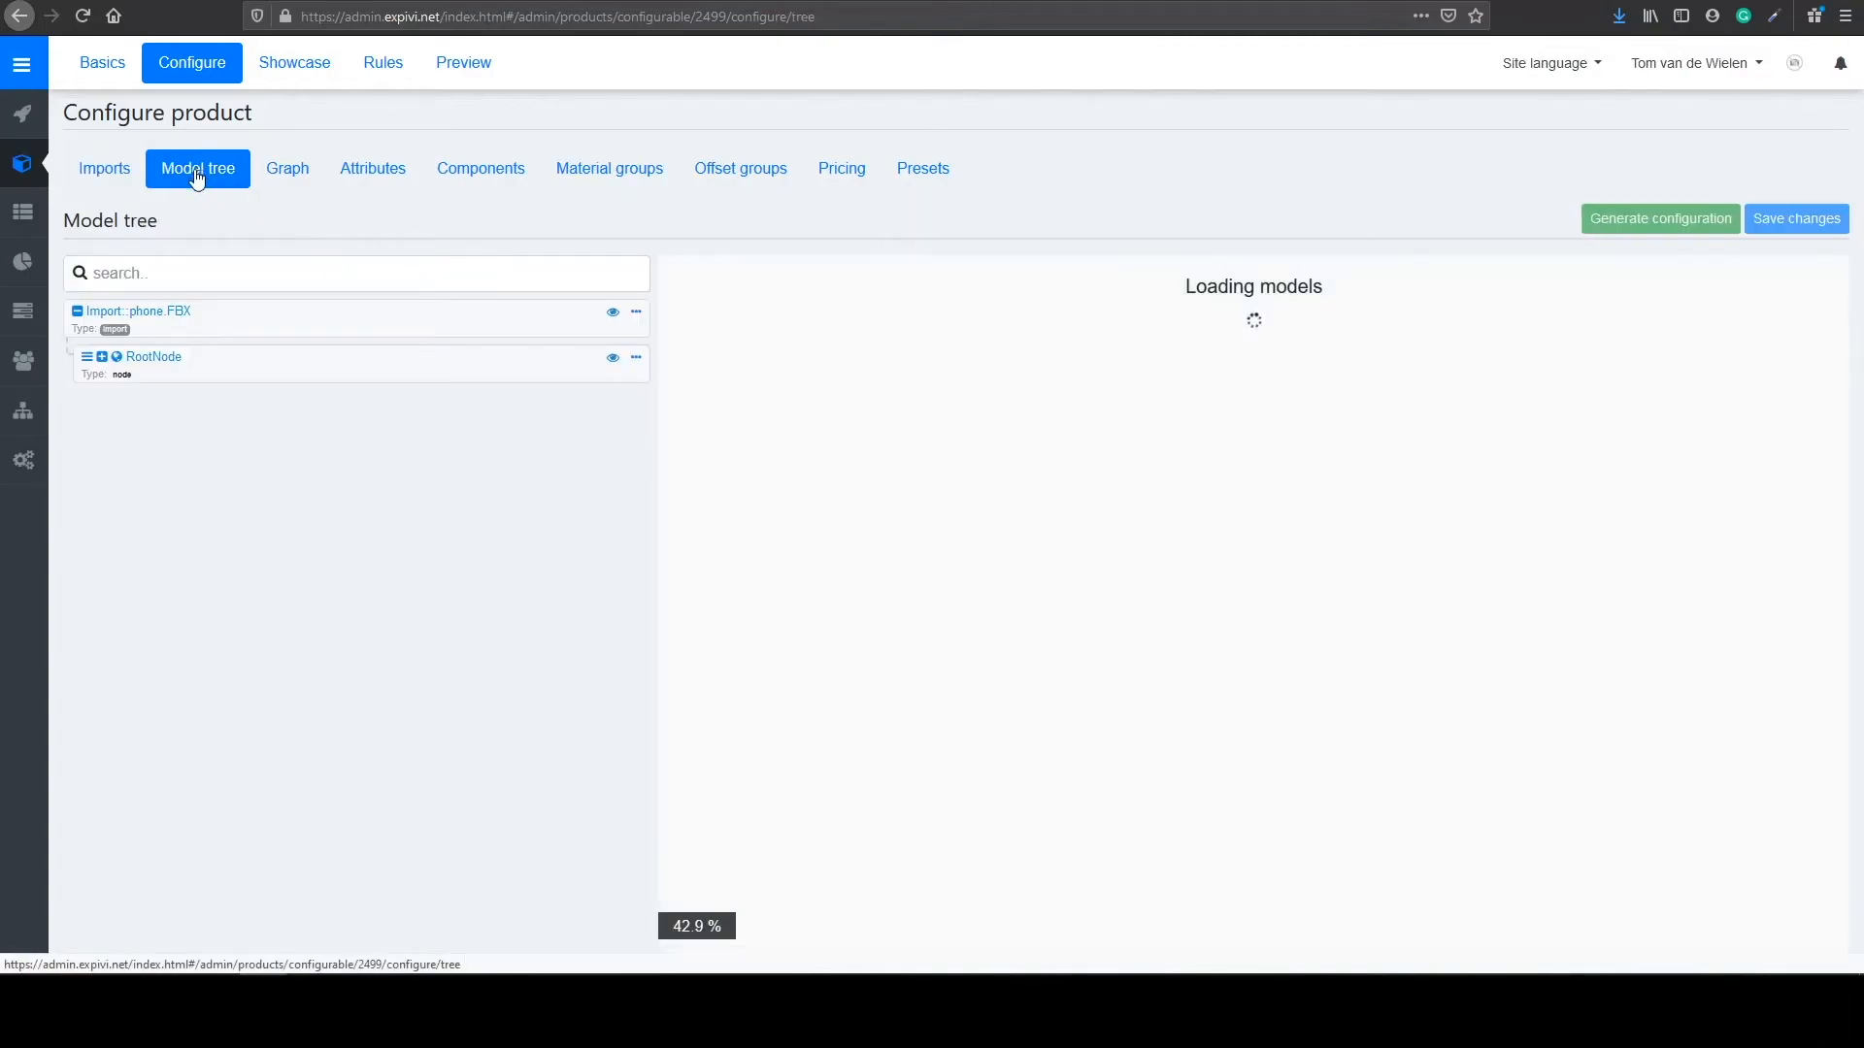